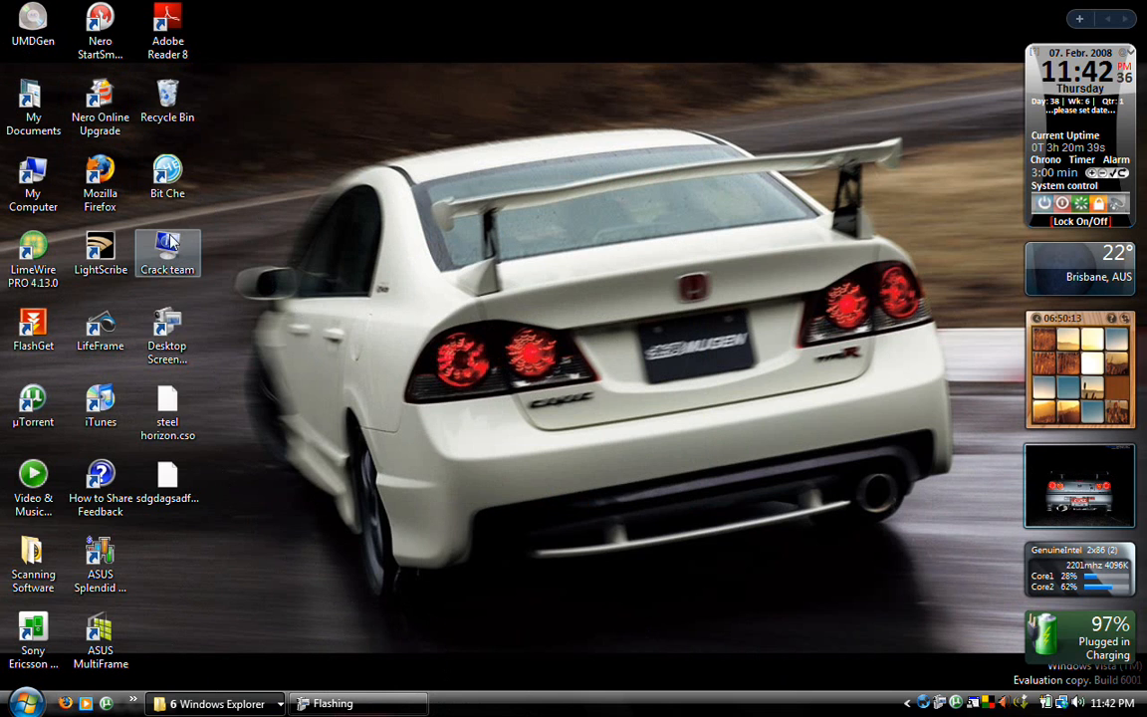
Browse through Computer and VistaOS (C:) to DATA (D:) and open the PSP GAMES folder
click(27, 703)
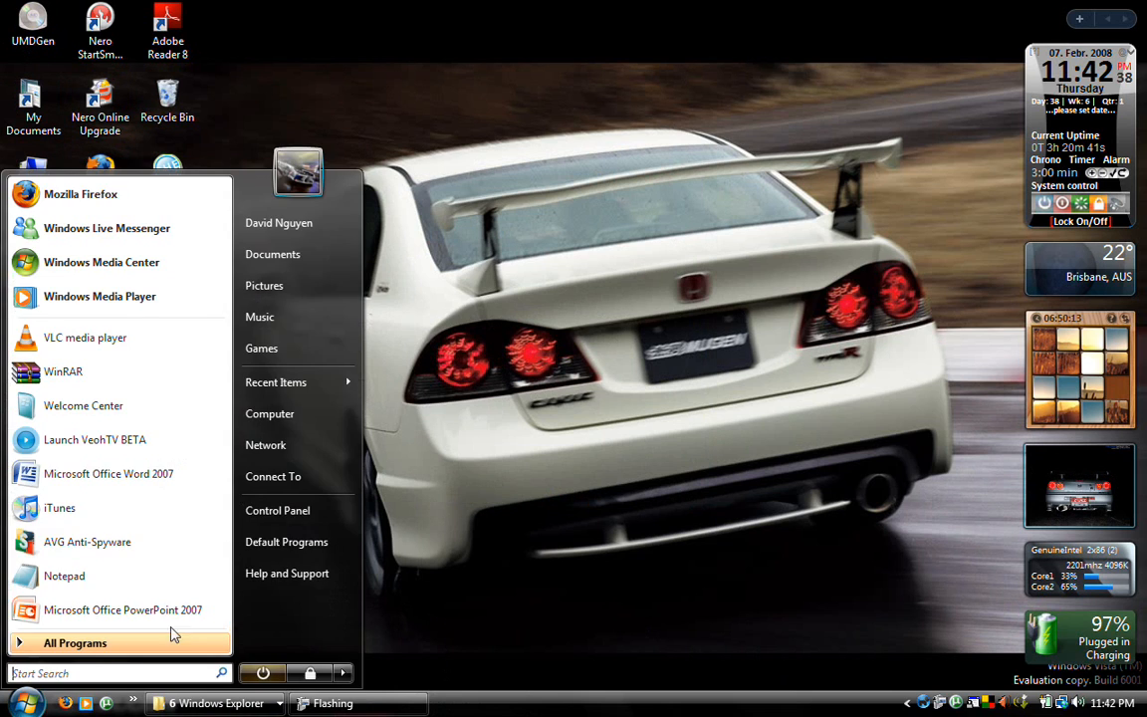
click(270, 413)
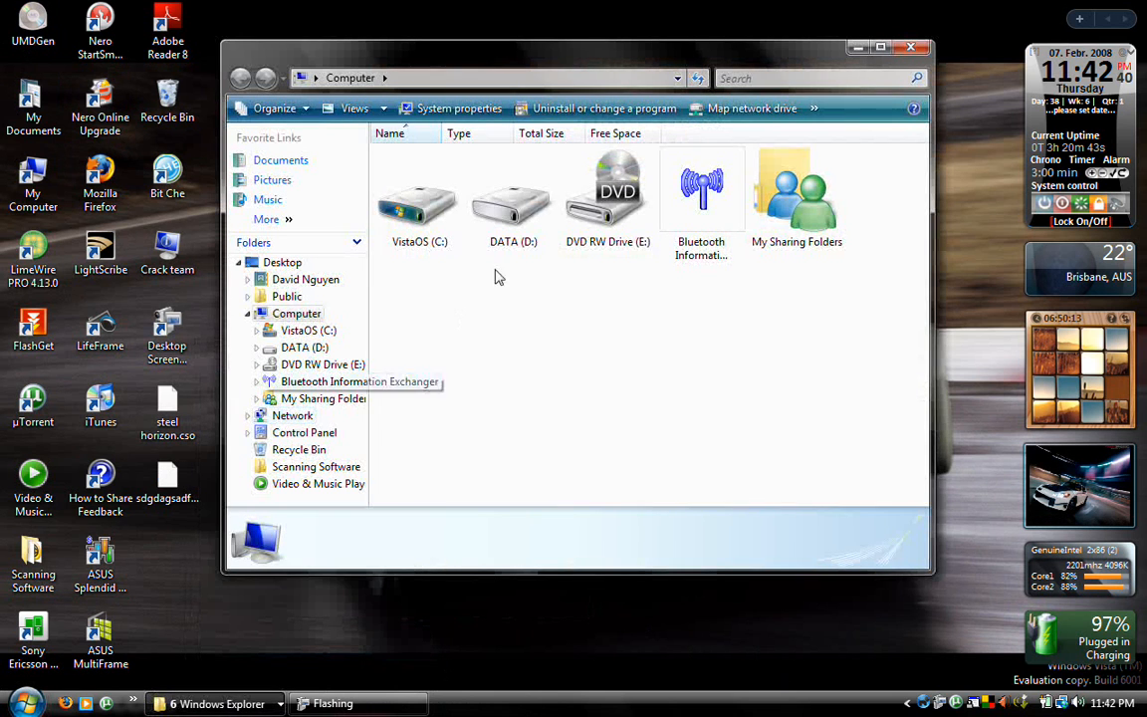
double_click(420, 199)
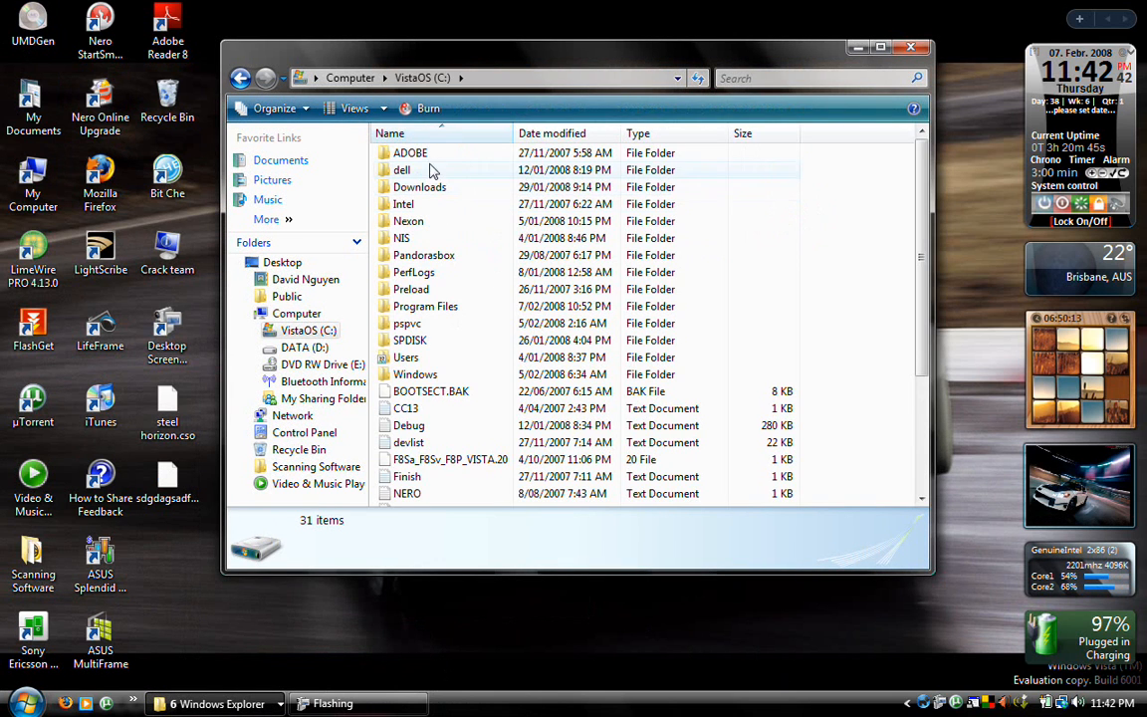
click(305, 346)
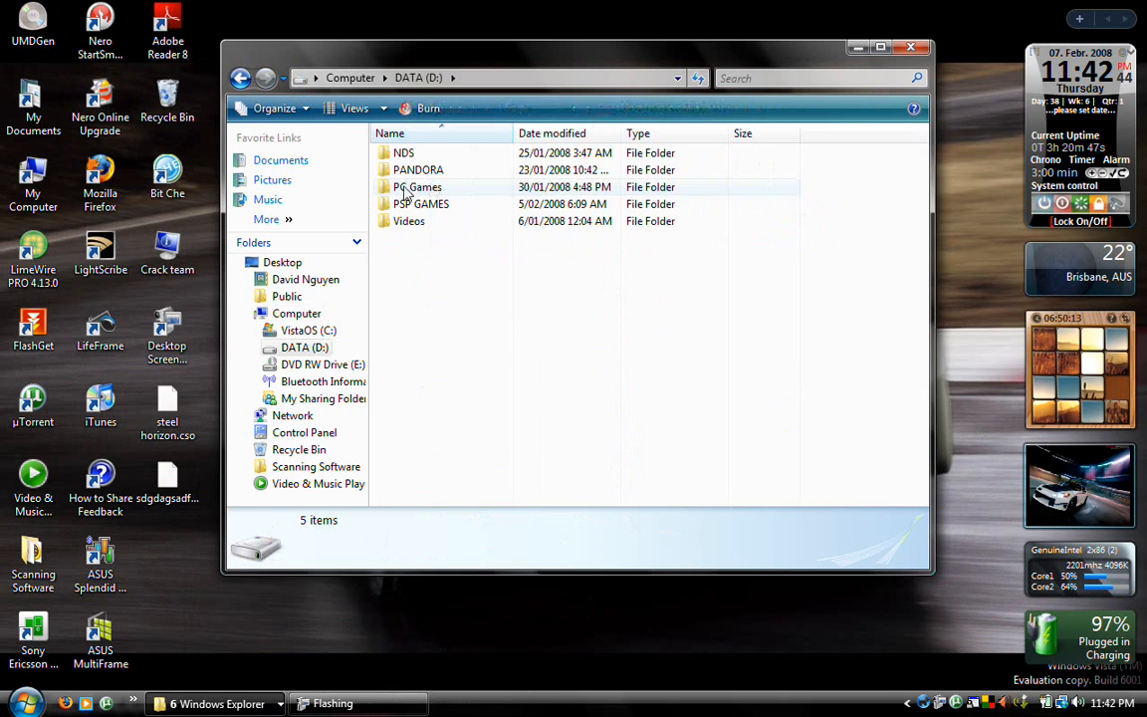
click(421, 204)
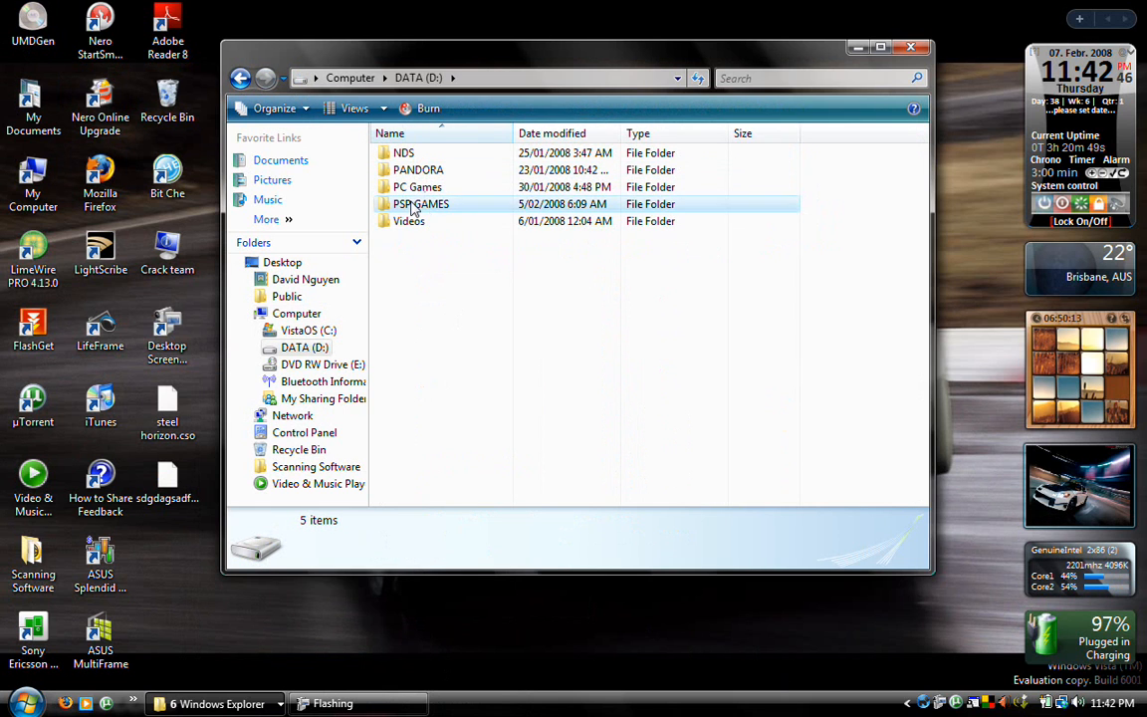
double_click(421, 203)
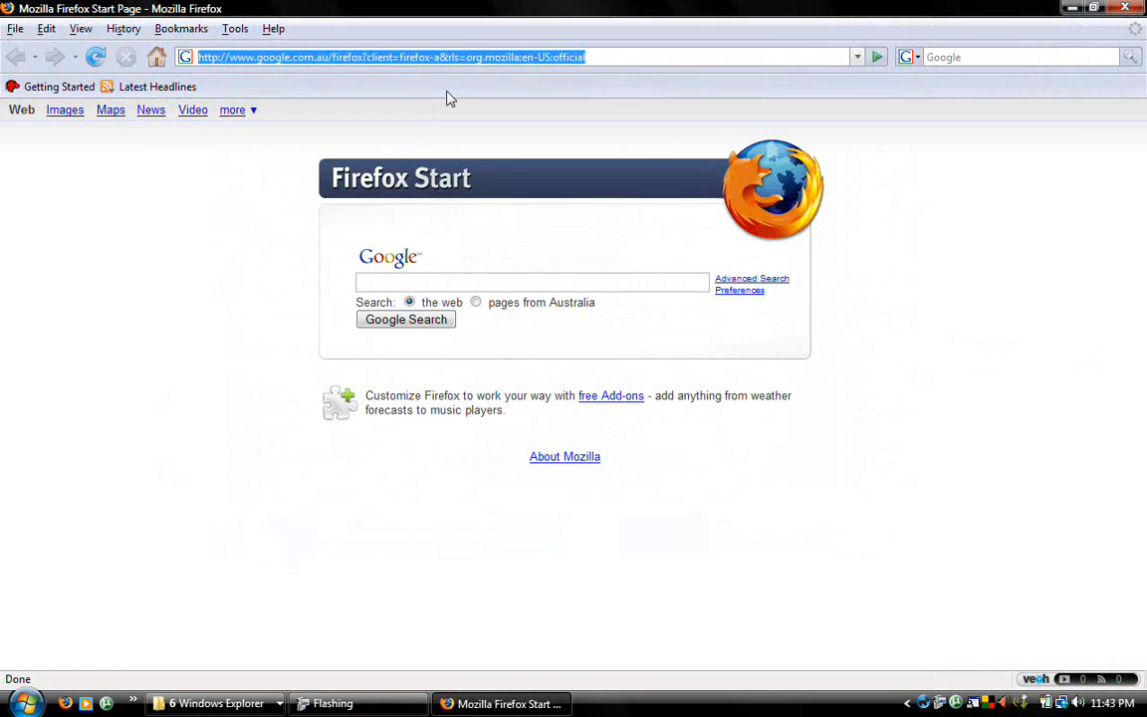
Go to mininova in Firefox and search the site for PSP games
text(mininova.org/)
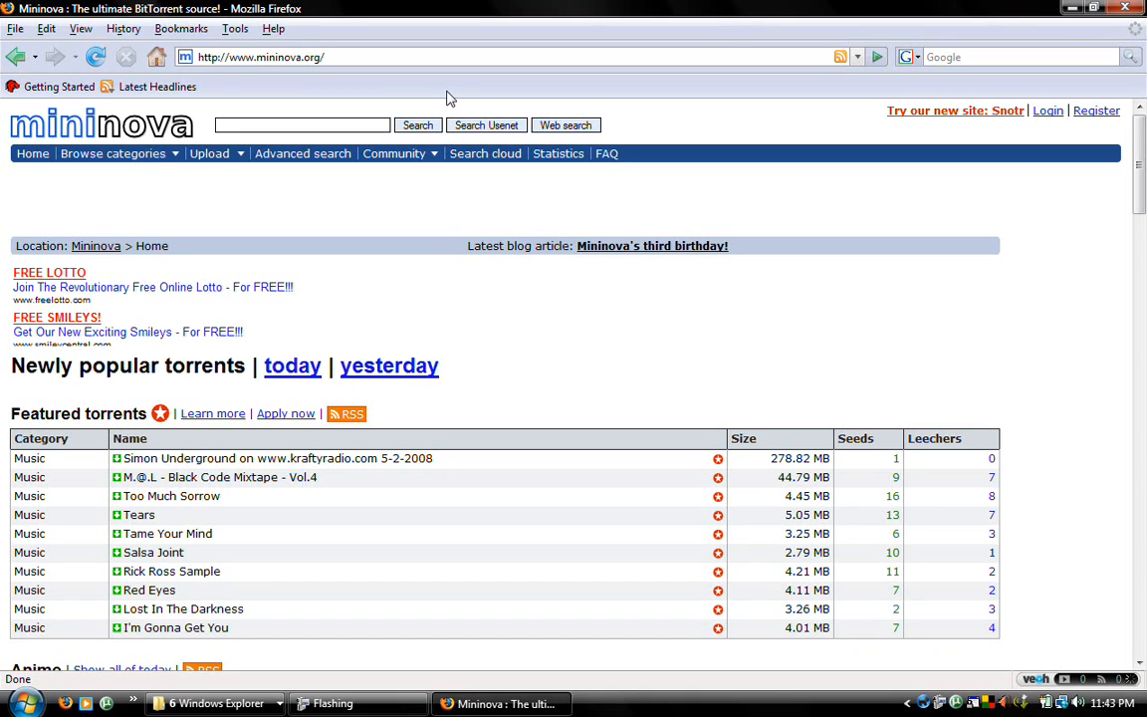
mouse_move(872, 542)
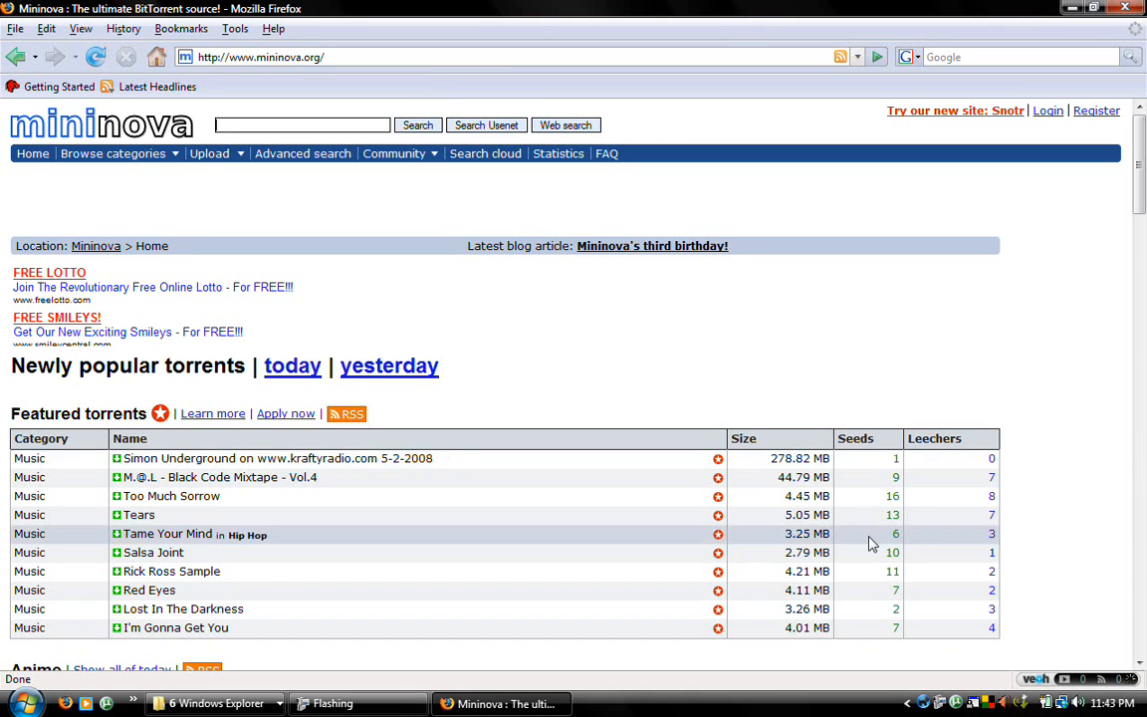
mouse_move(924, 337)
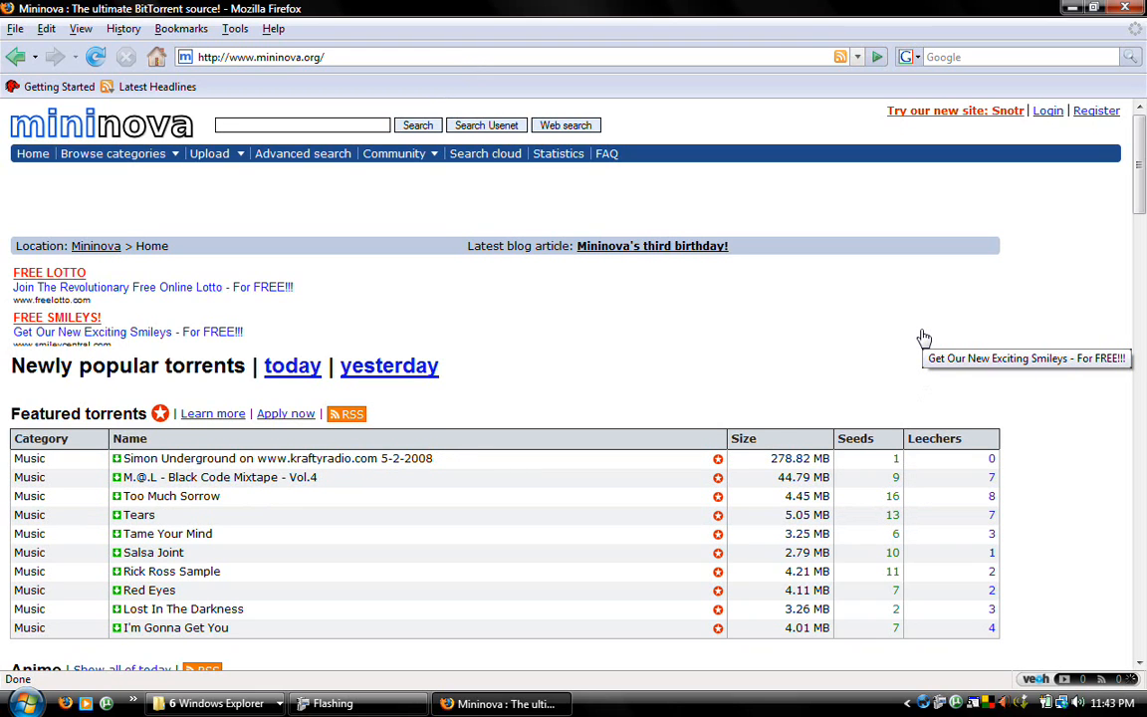
mouse_move(826, 315)
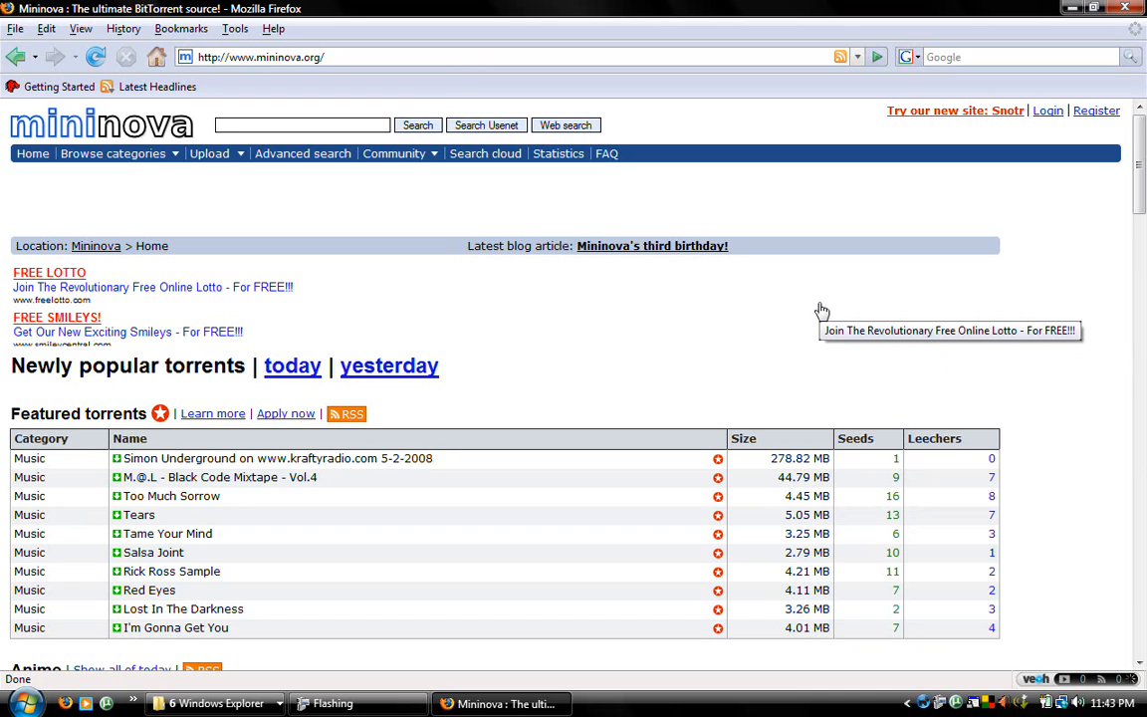
text(psp)
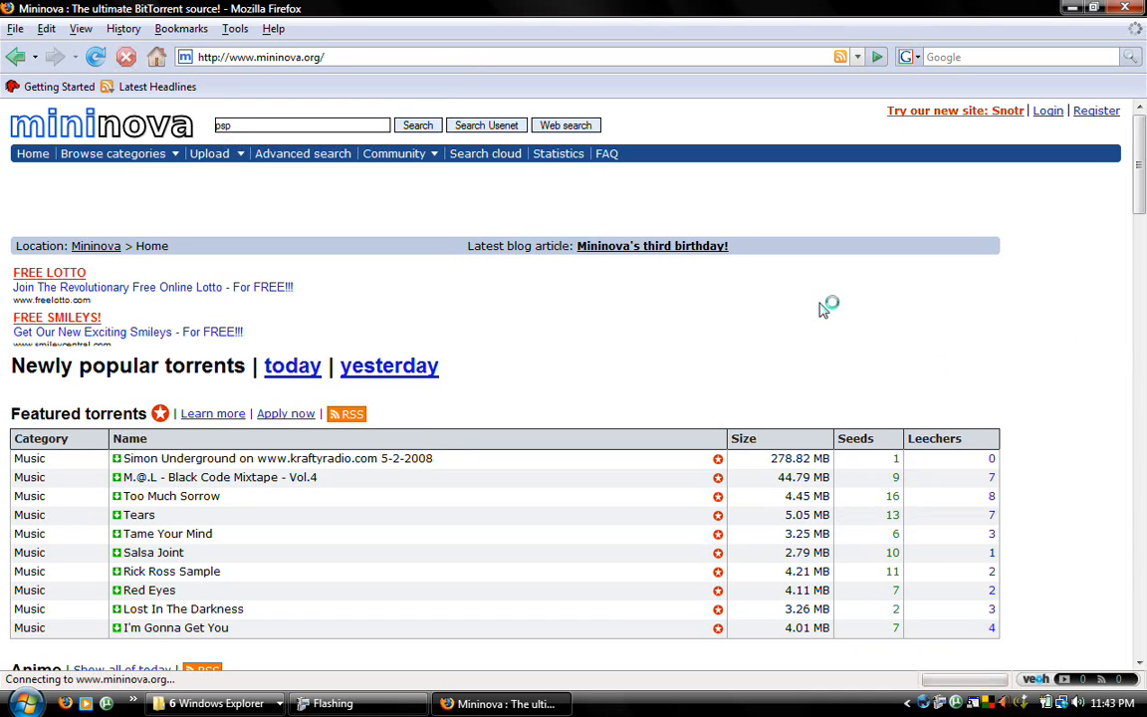
click(417, 125)
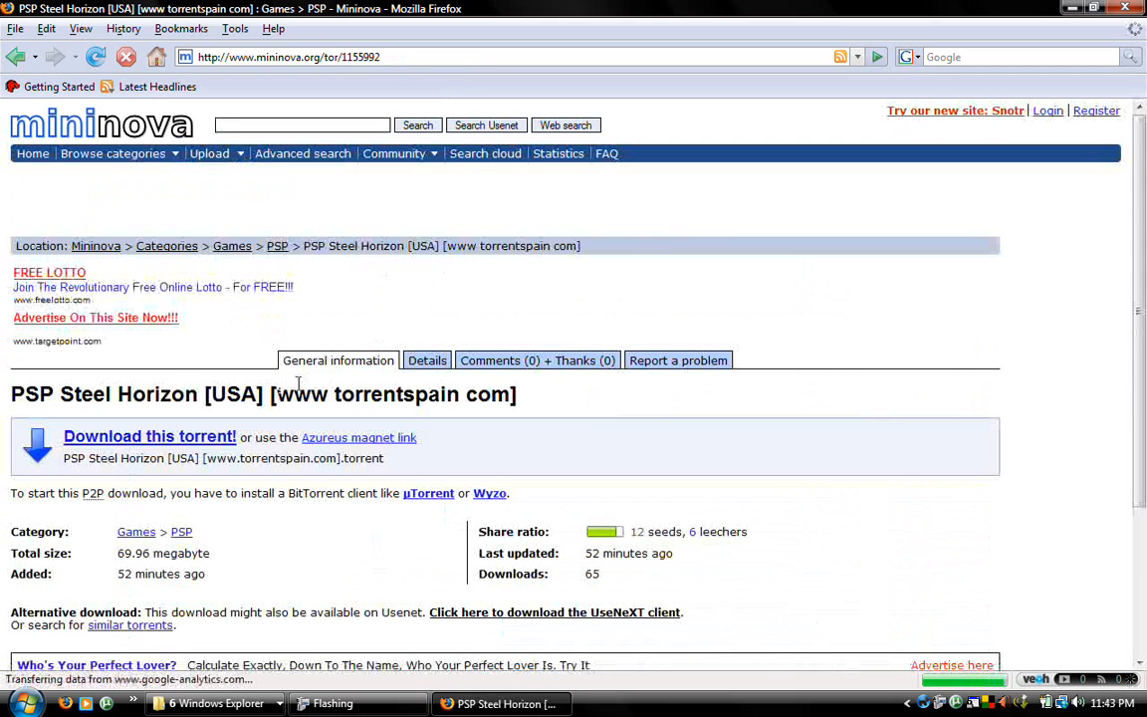
mouse_move(531, 370)
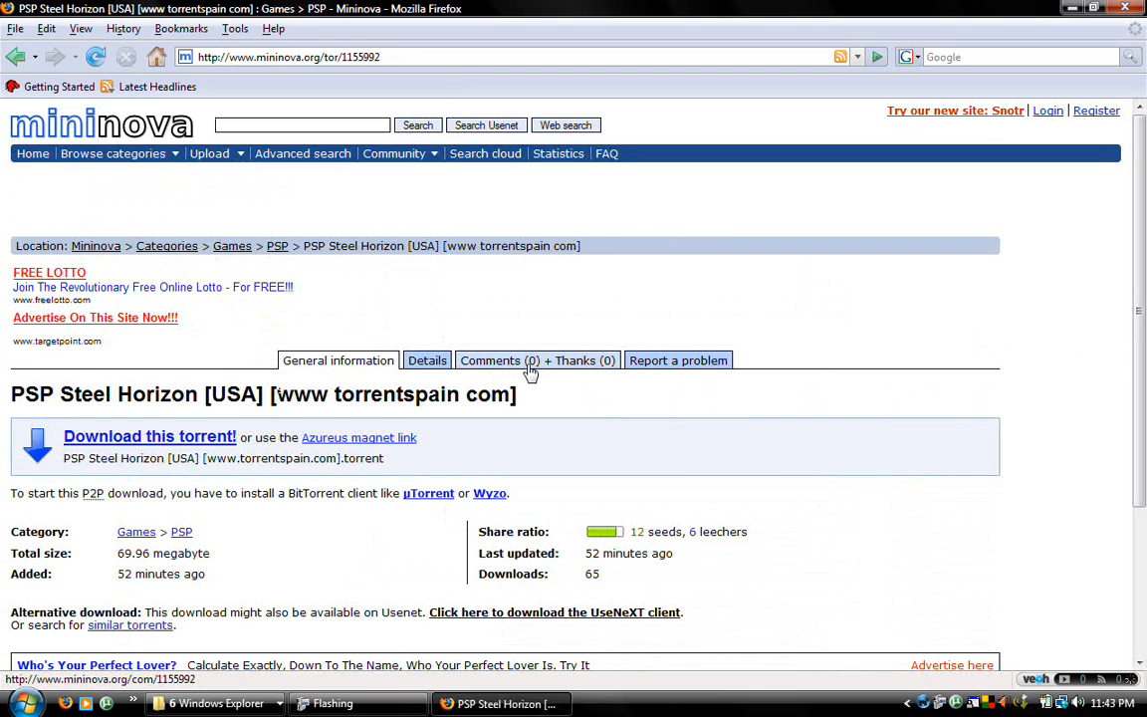
Scroll the PSP Steel Horizon [USA] page and request its torrent download
click(394, 154)
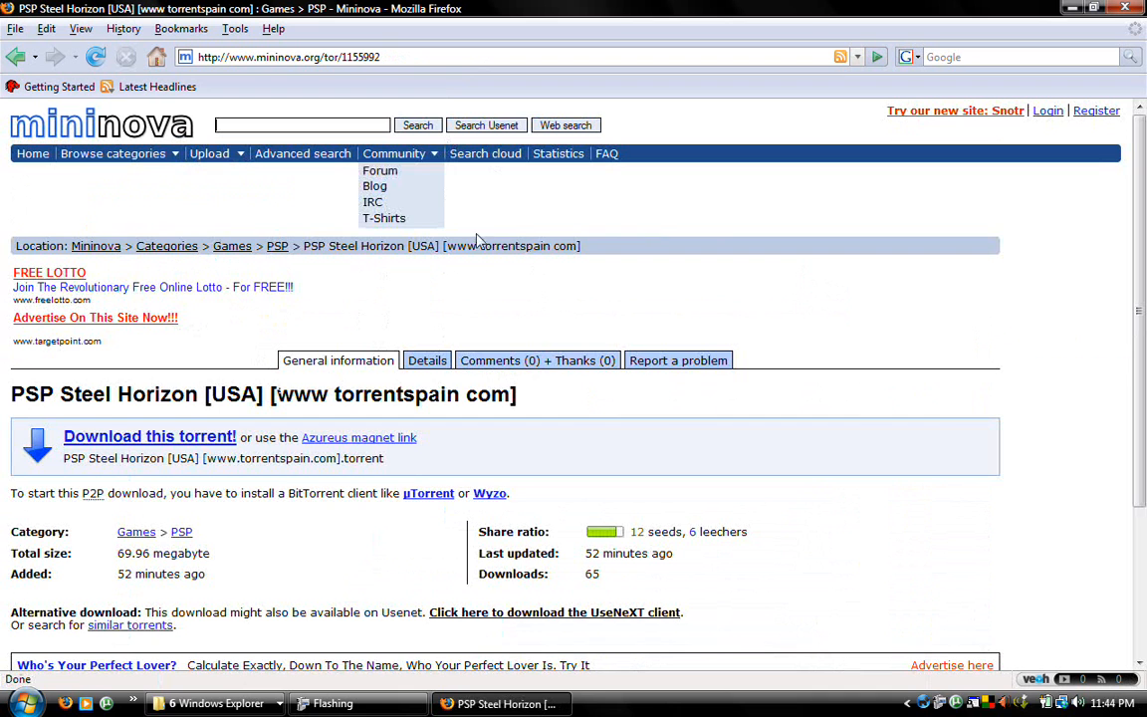
scroll(down, 3)
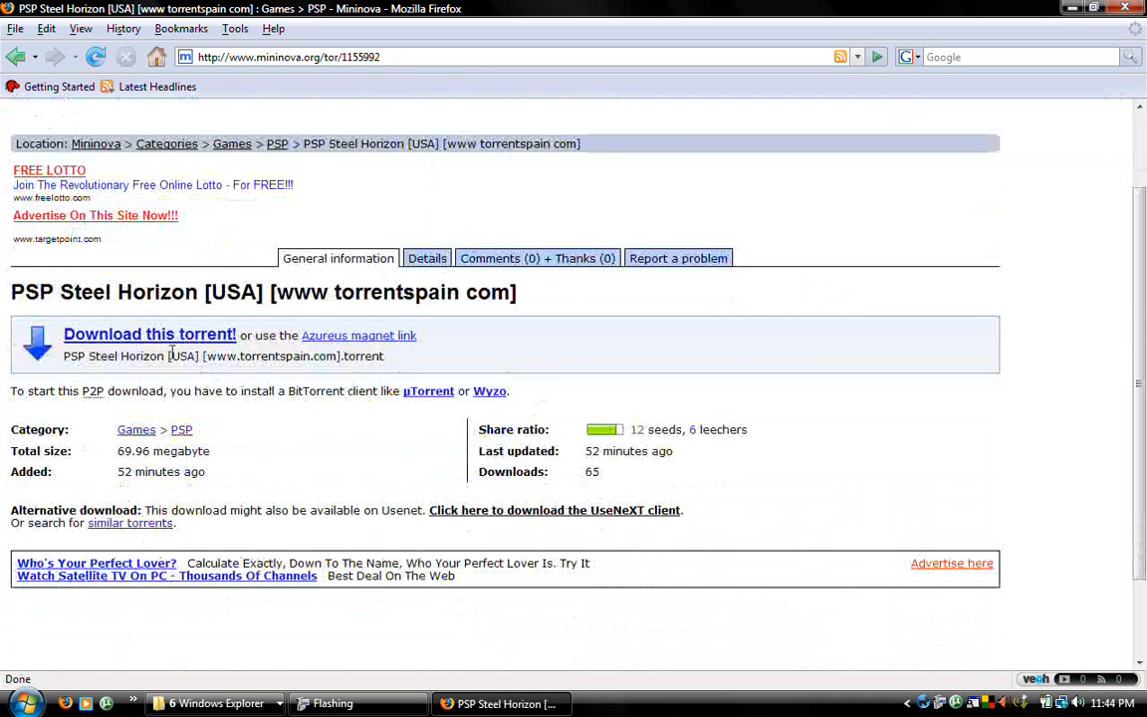
click(149, 333)
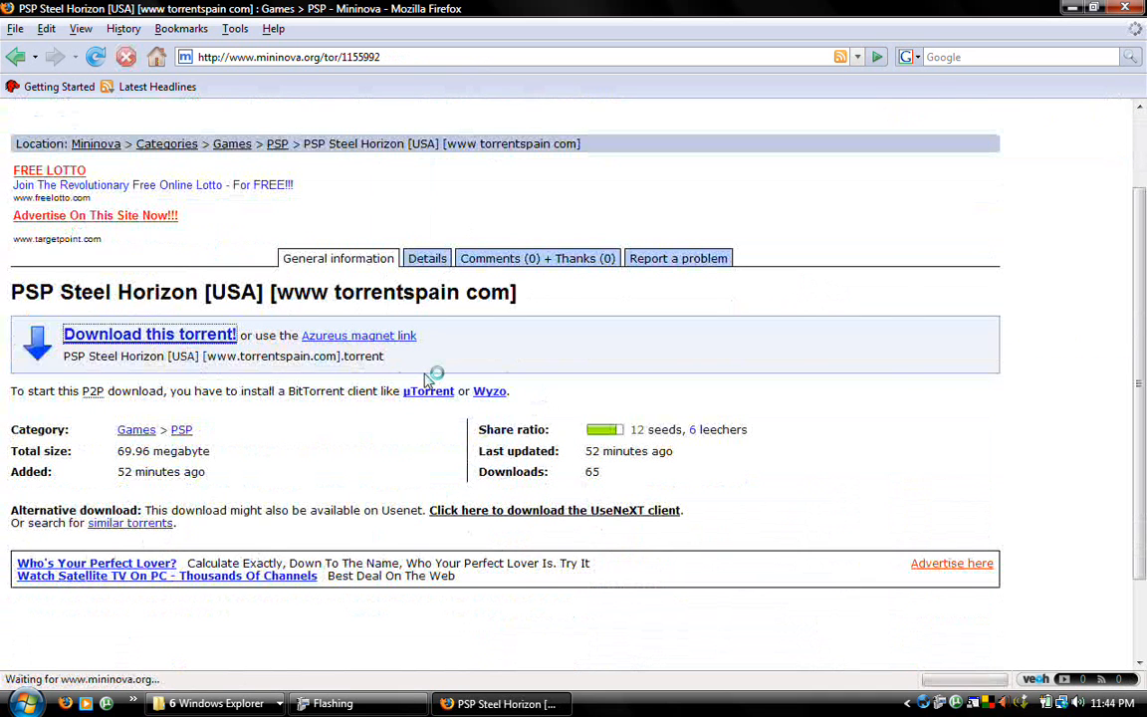
Accept and save the Steel Horizon torrent file in the opening dialog
click(148, 334)
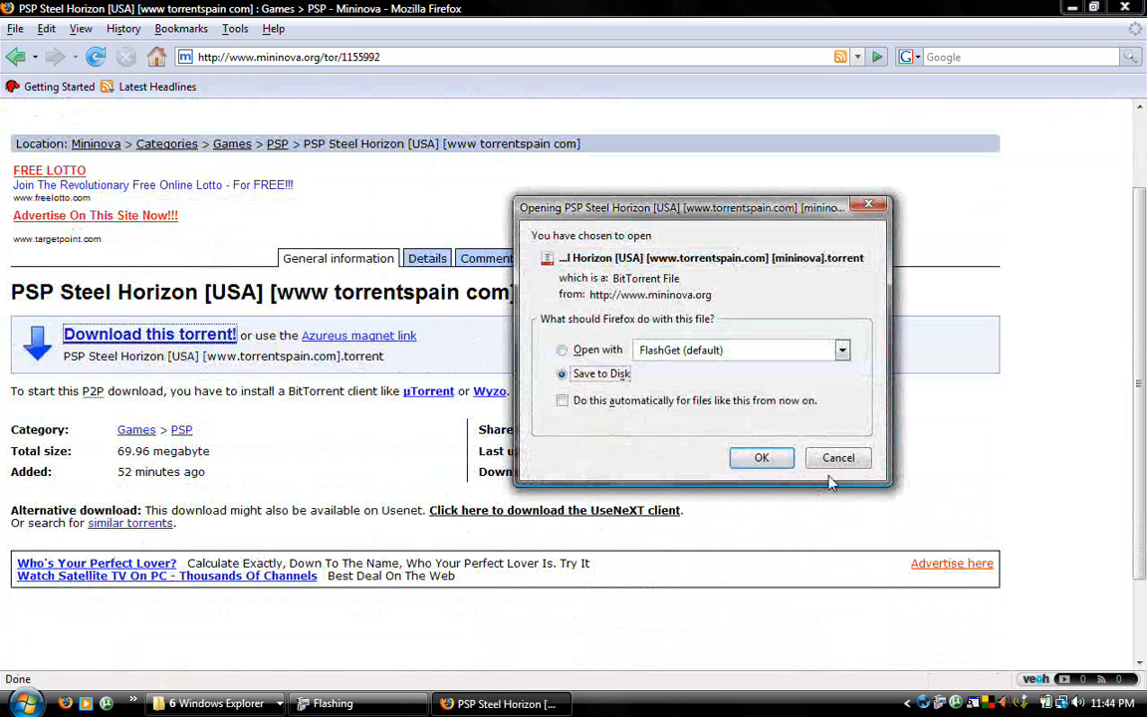
click(841, 350)
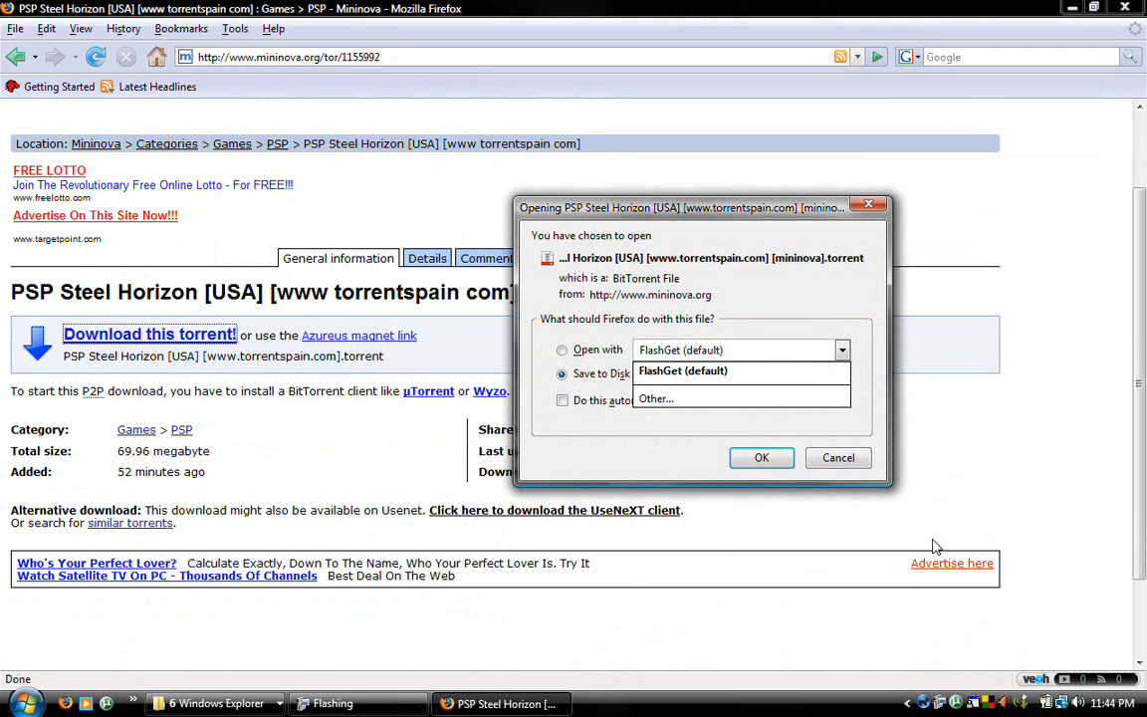
mouse_move(941, 544)
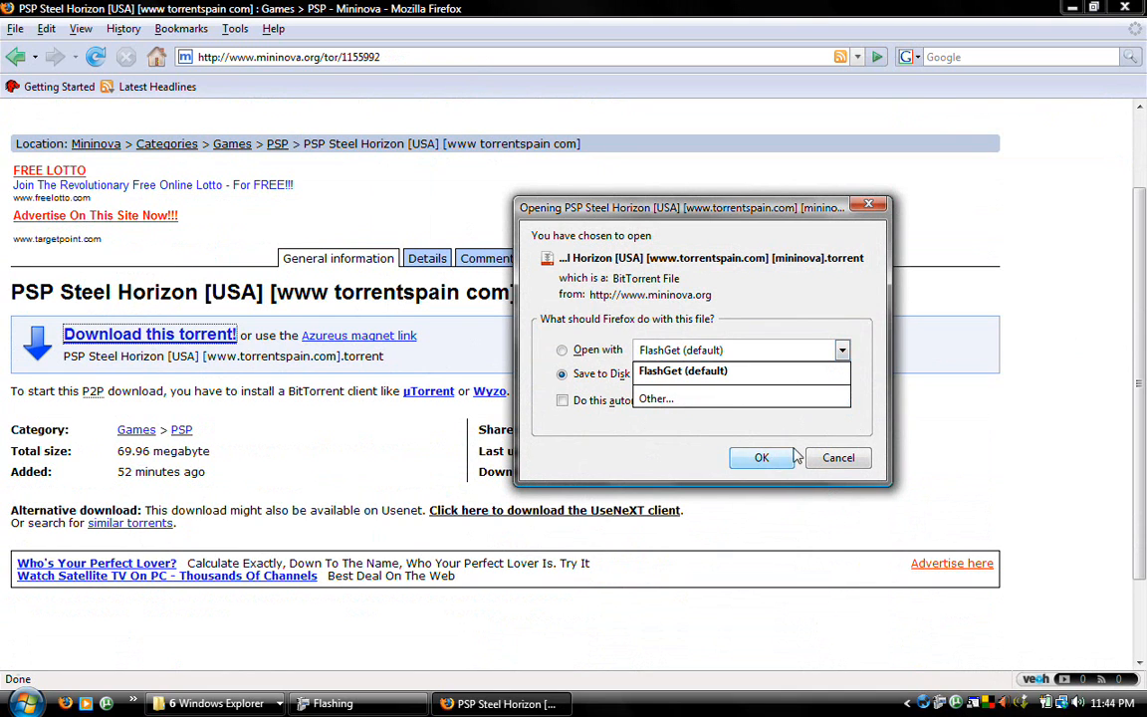
click(683, 370)
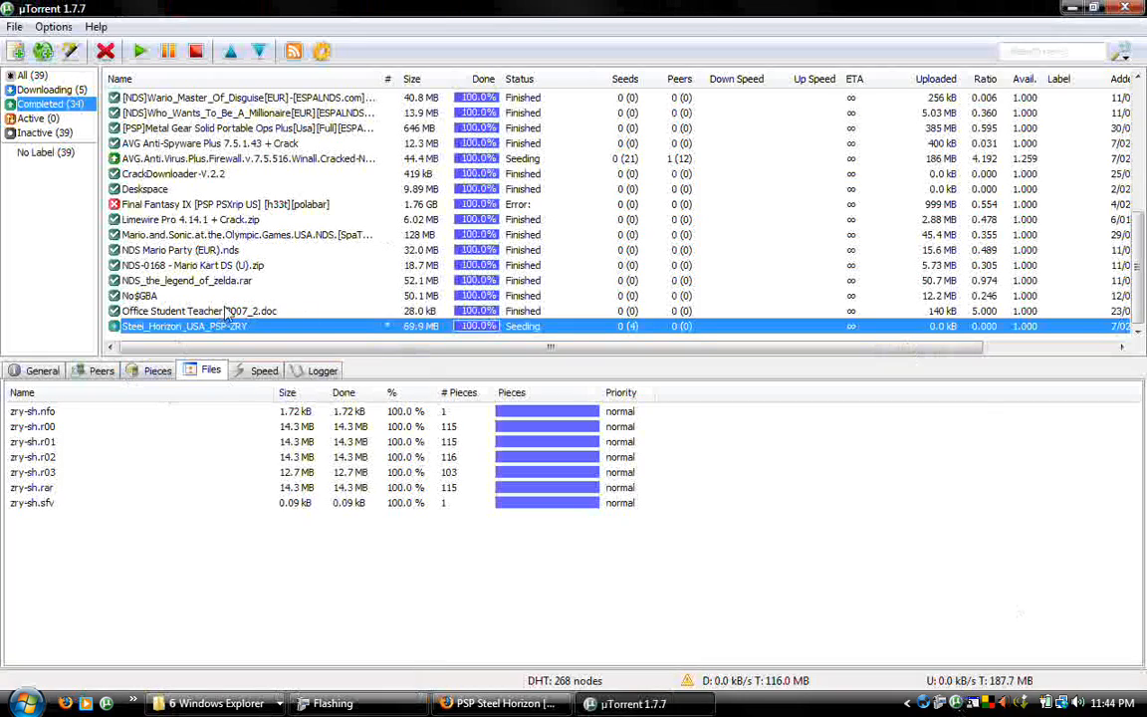
Open the Steel_Horizon_USA_PSP-ZRY download folder in µTorrent and open a zry-sh archive part
right_click(184, 326)
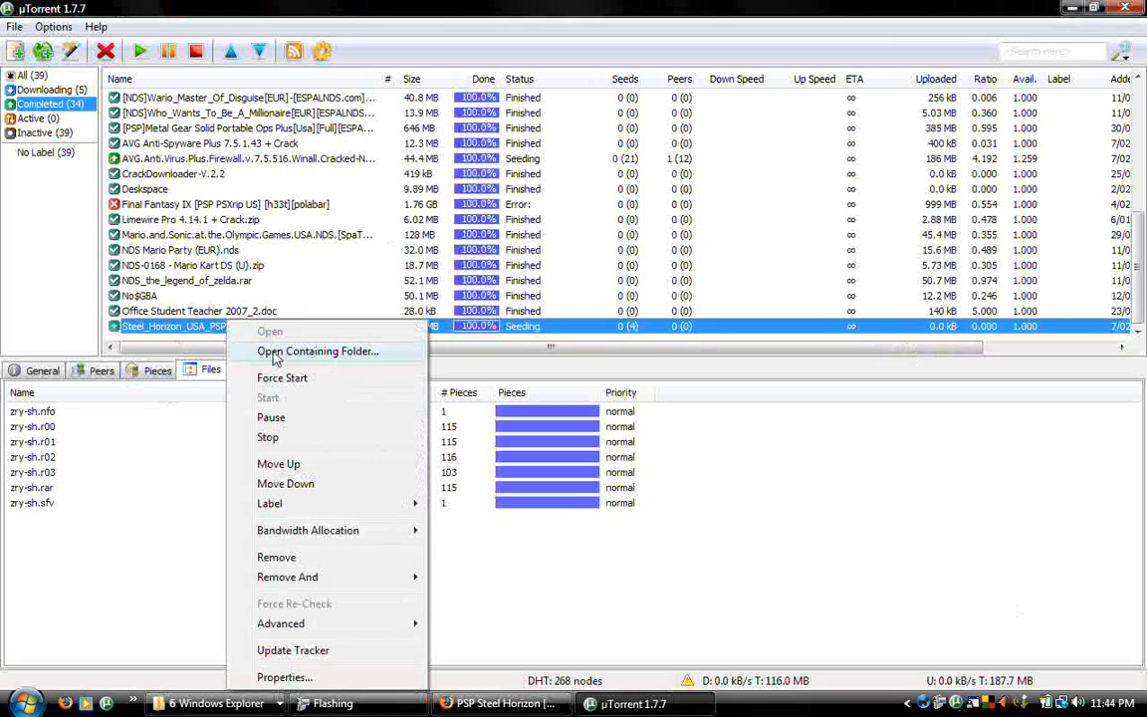
click(318, 351)
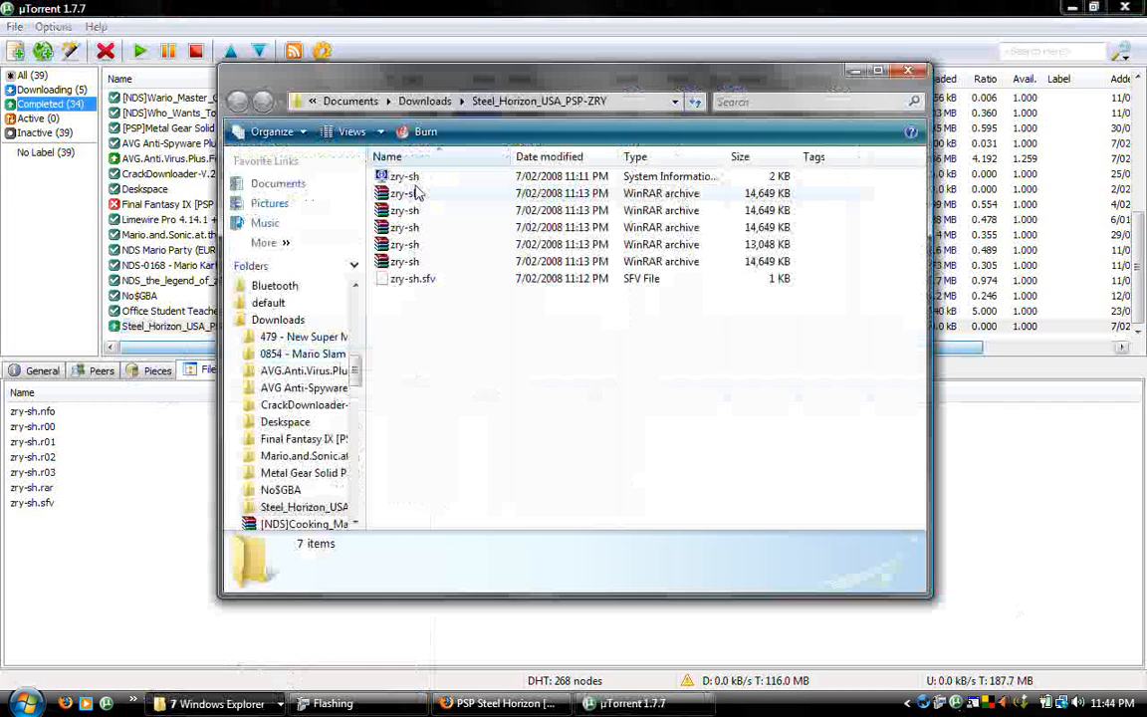
key(ctrl+a)
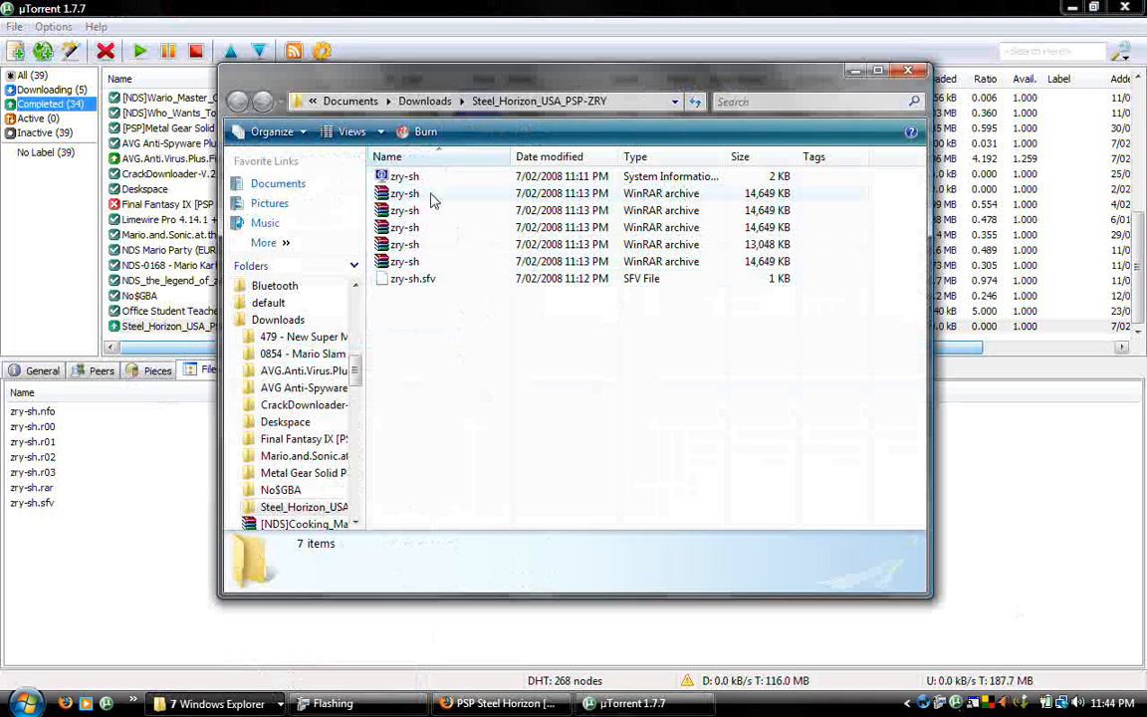
click(412, 278)
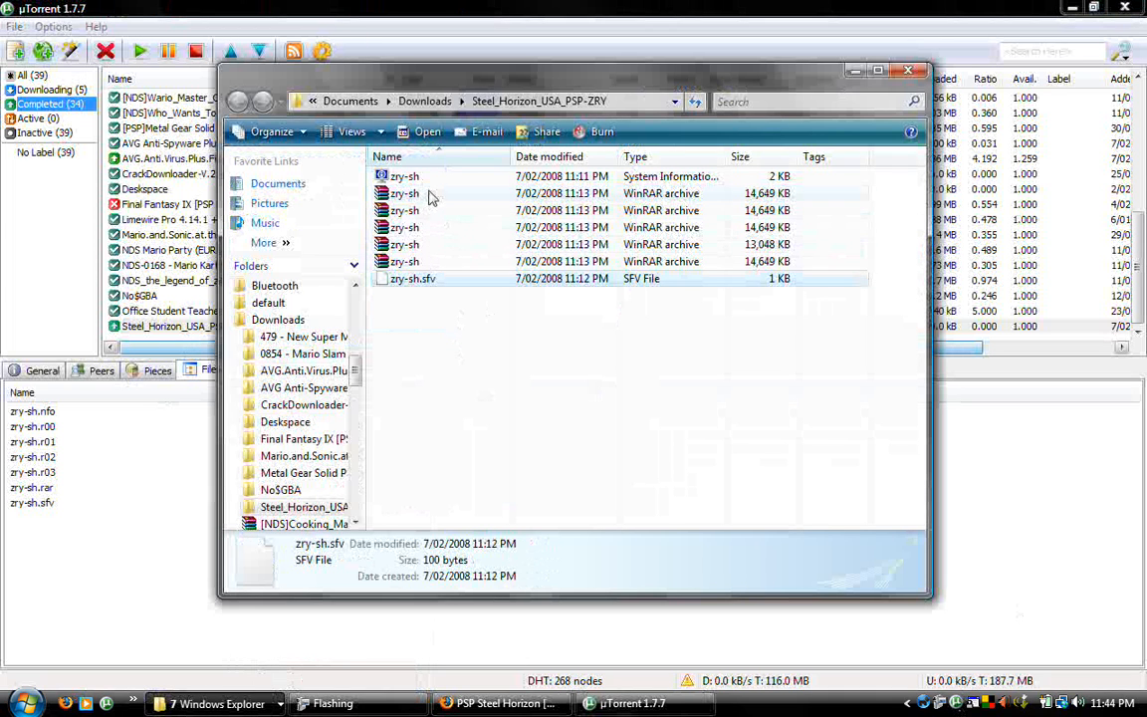
double_click(405, 193)
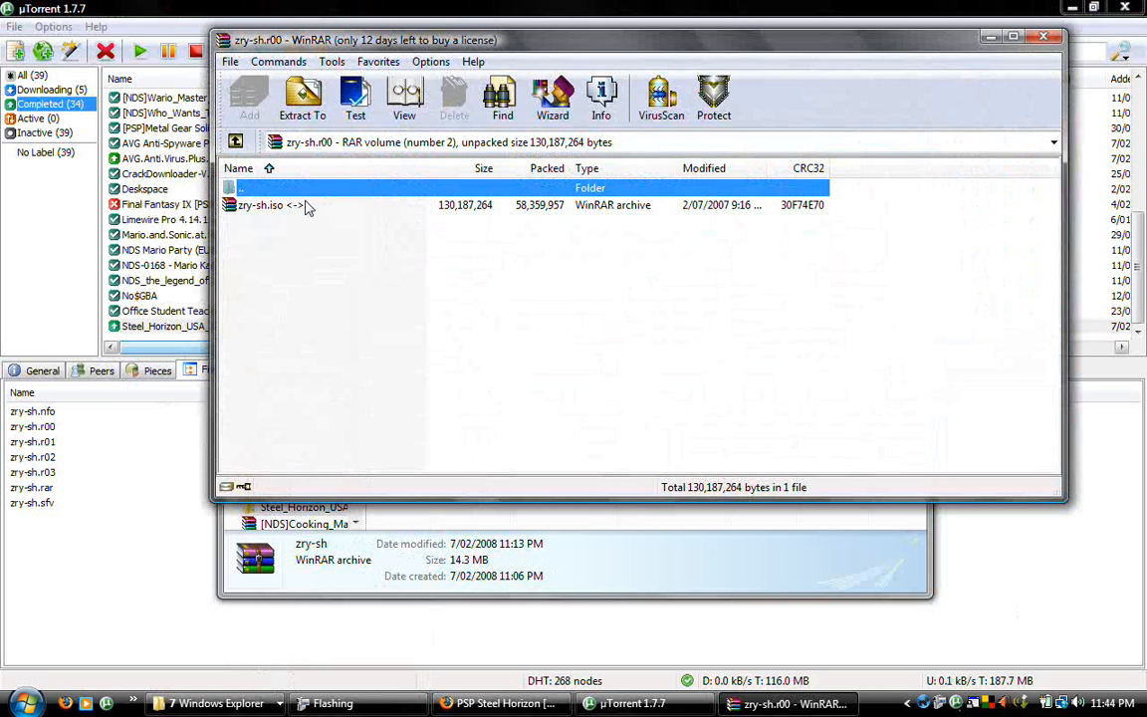
mouse_move(319, 209)
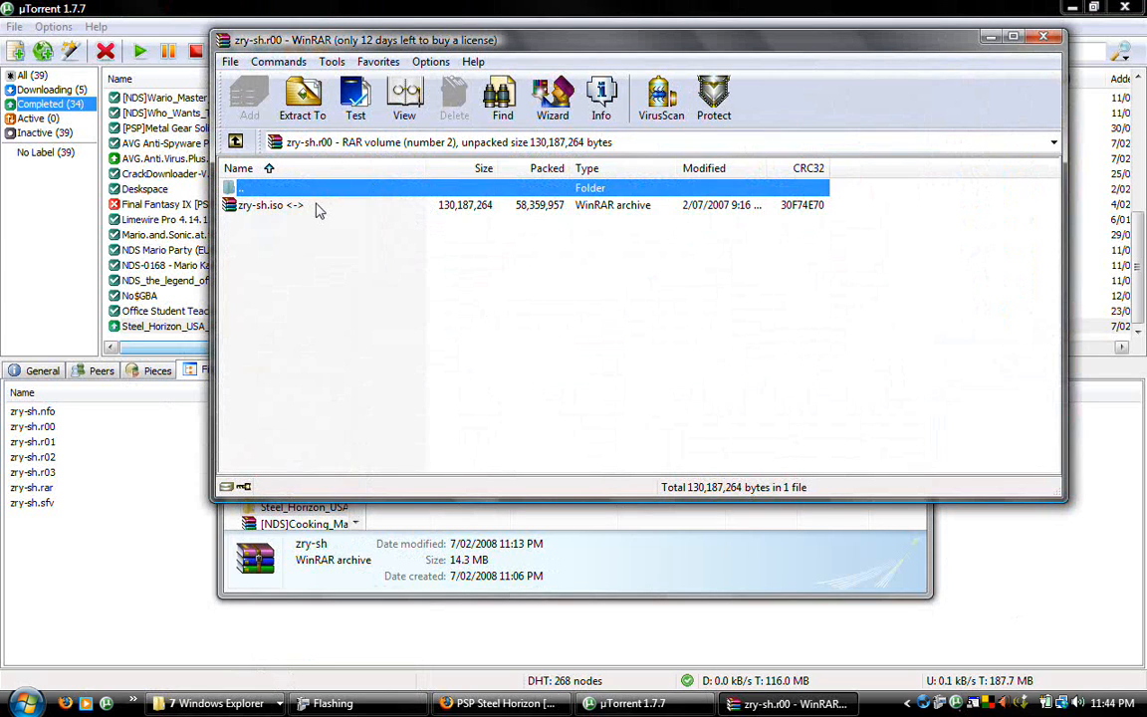
Select zry-sh.iso (130,187,264 bytes) inside the zry-sh.r00 volume
click(302, 97)
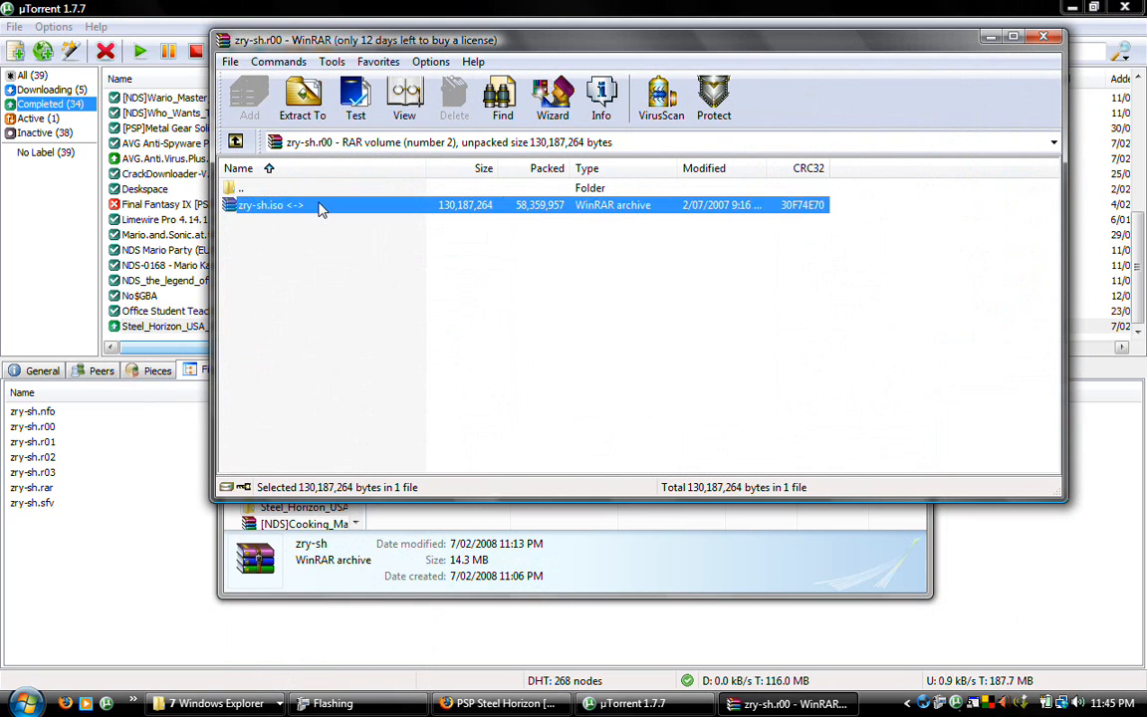
Open zry-sh.iso in WinRAR to list PSP_GAME and UMD_DATA.BIN
double_click(269, 204)
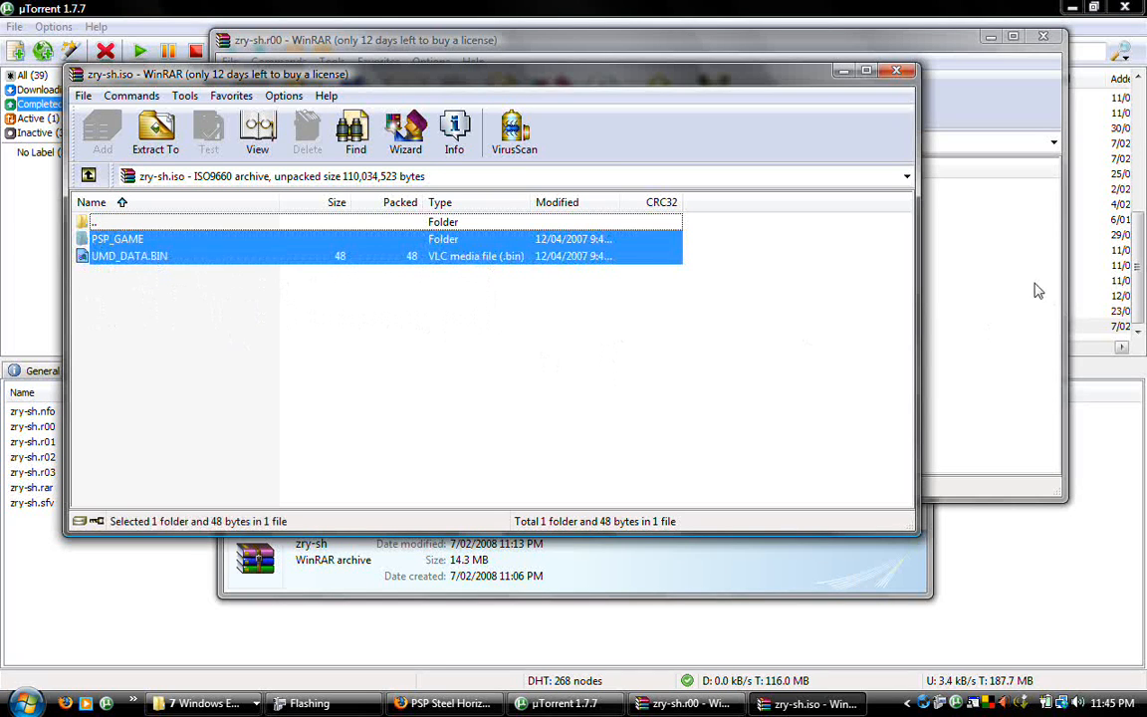
mouse_move(844, 69)
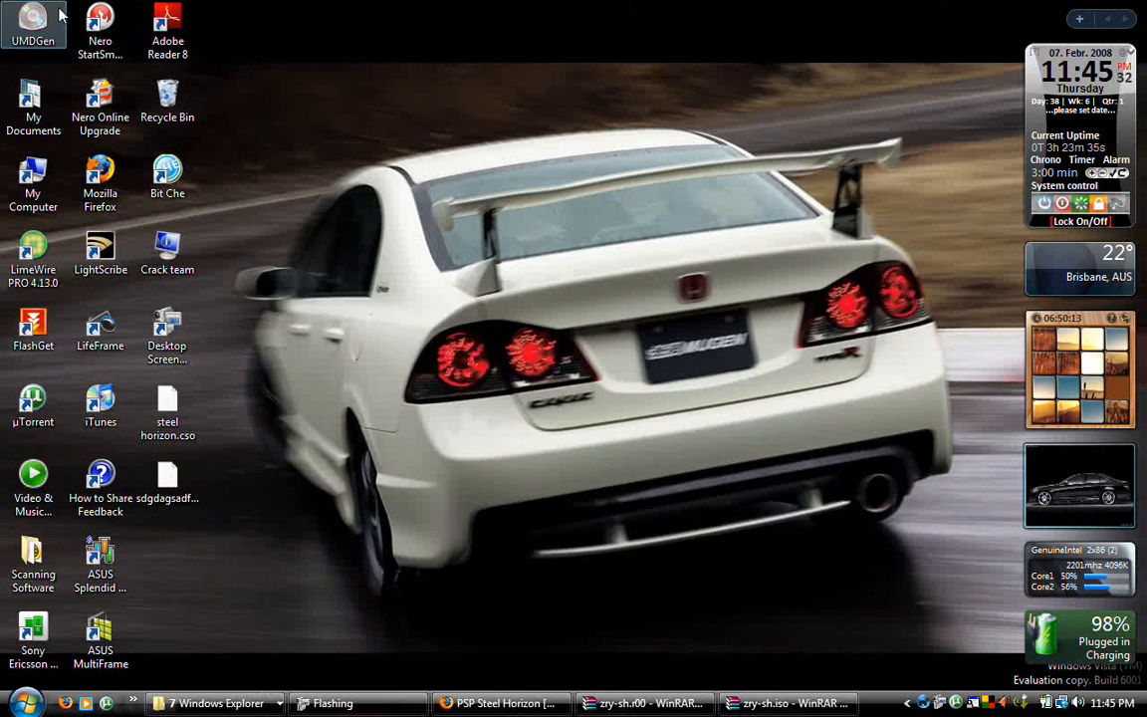
Launch UMDGen and add PSP_GAME and UMD_DATA.BIN from the zry-sh.iso archive
double_click(33, 20)
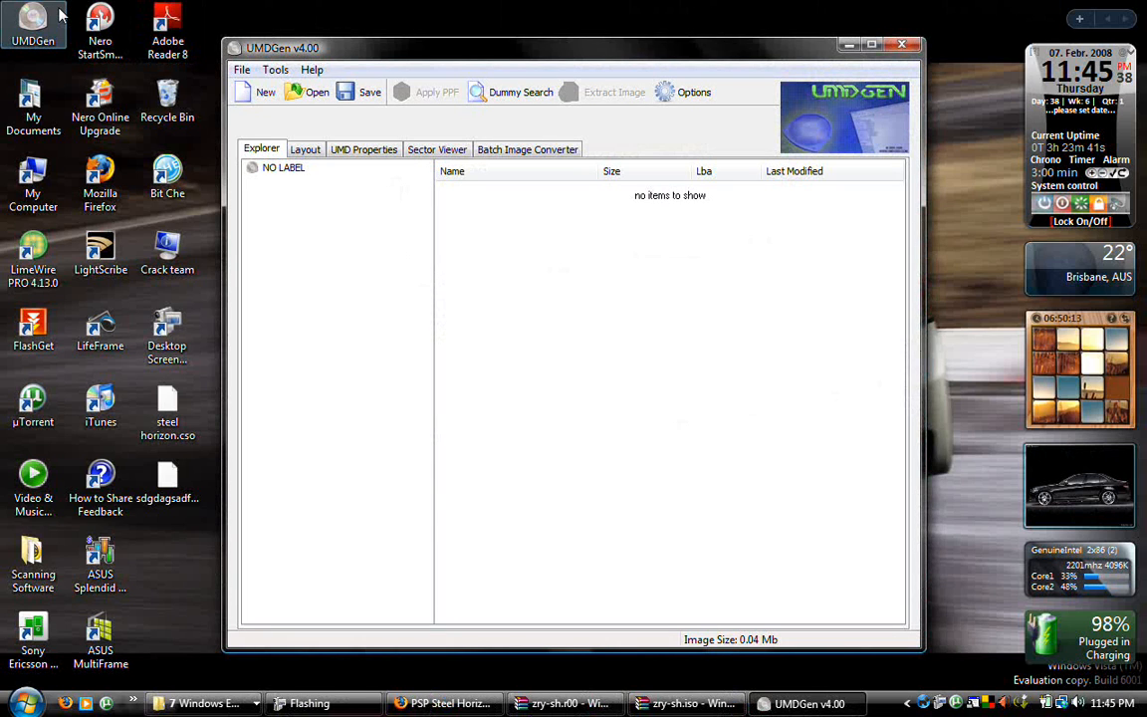
mouse_move(951, 177)
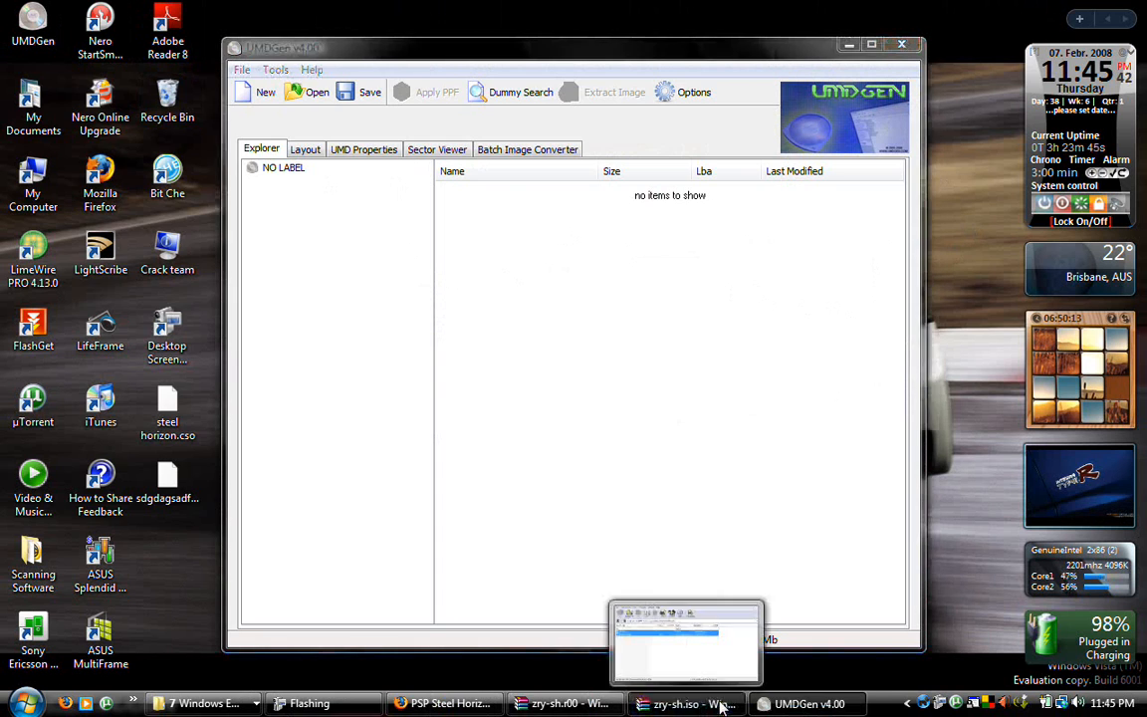
click(687, 703)
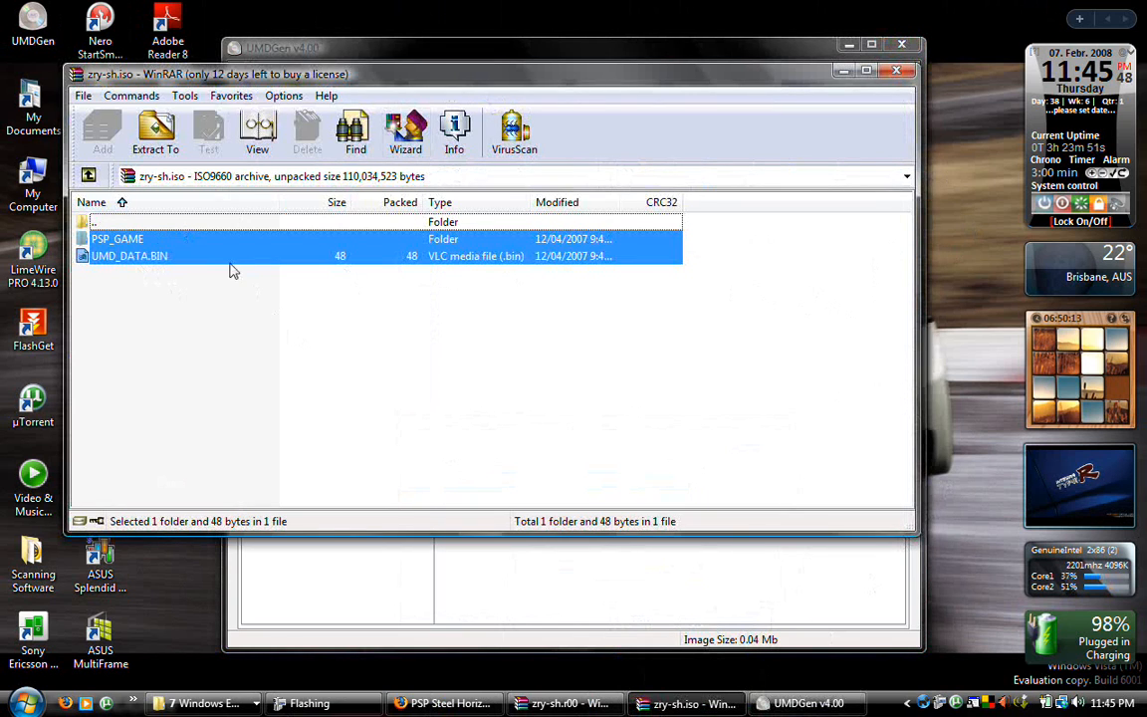
click(154, 129)
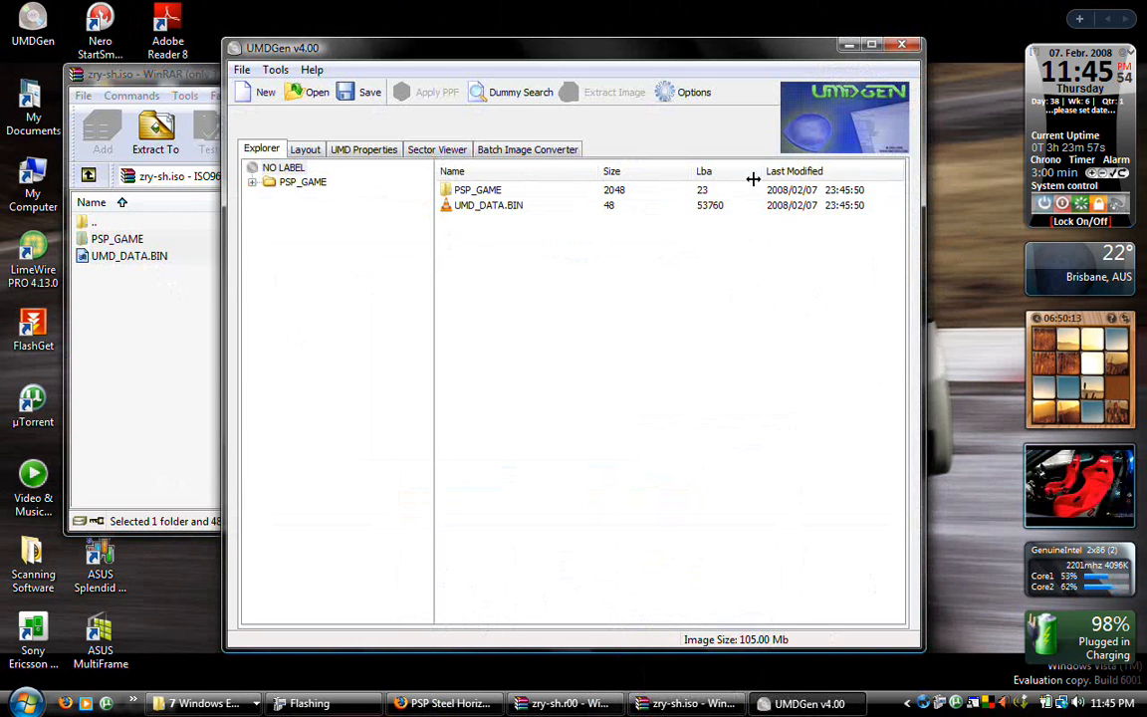
mouse_move(513, 659)
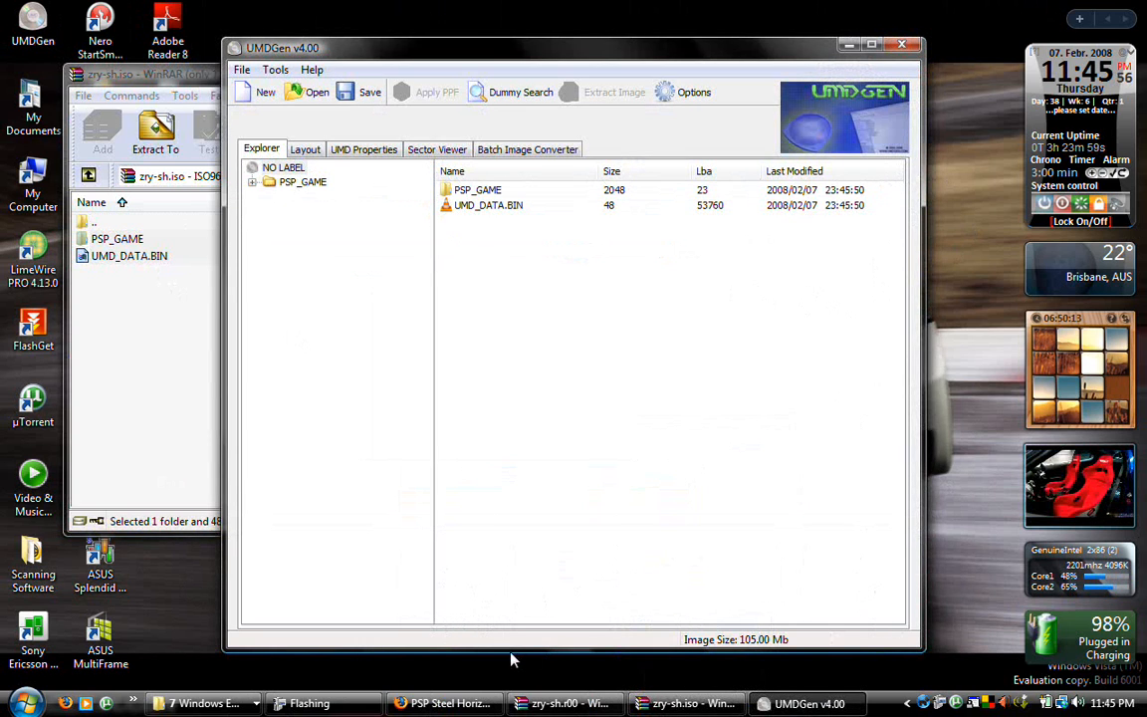
Save as Compressed (*.cso) named fsadfsa on the Desktop, compressing at level 9
click(241, 70)
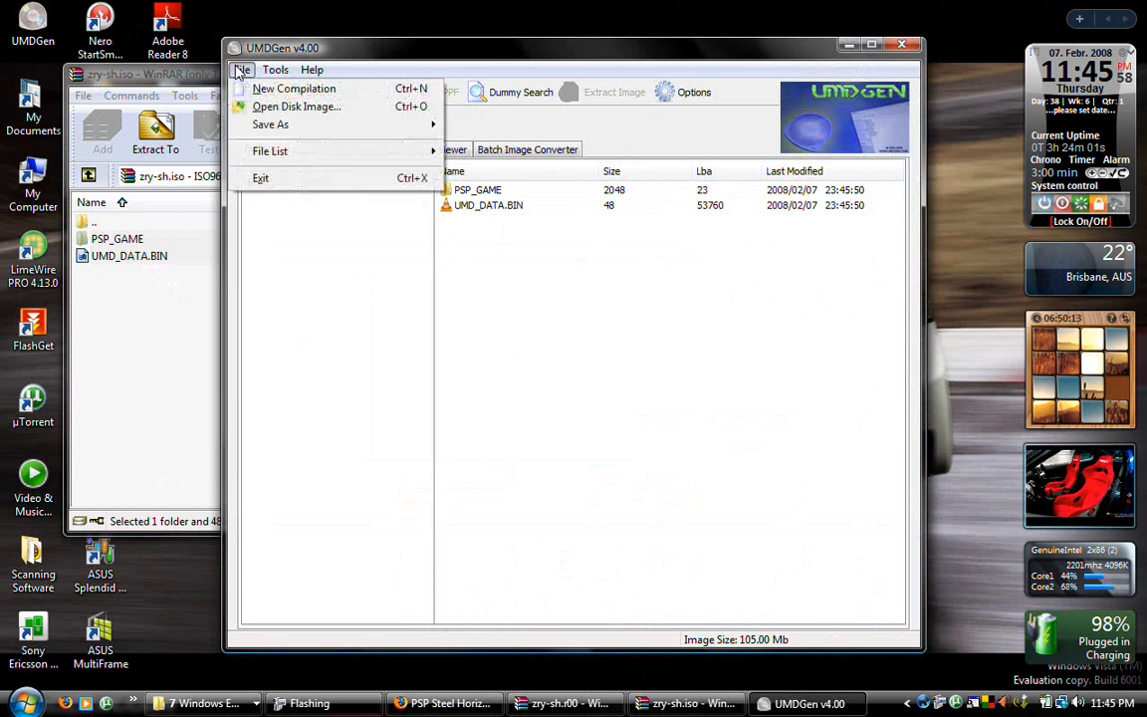
mouse_move(270, 123)
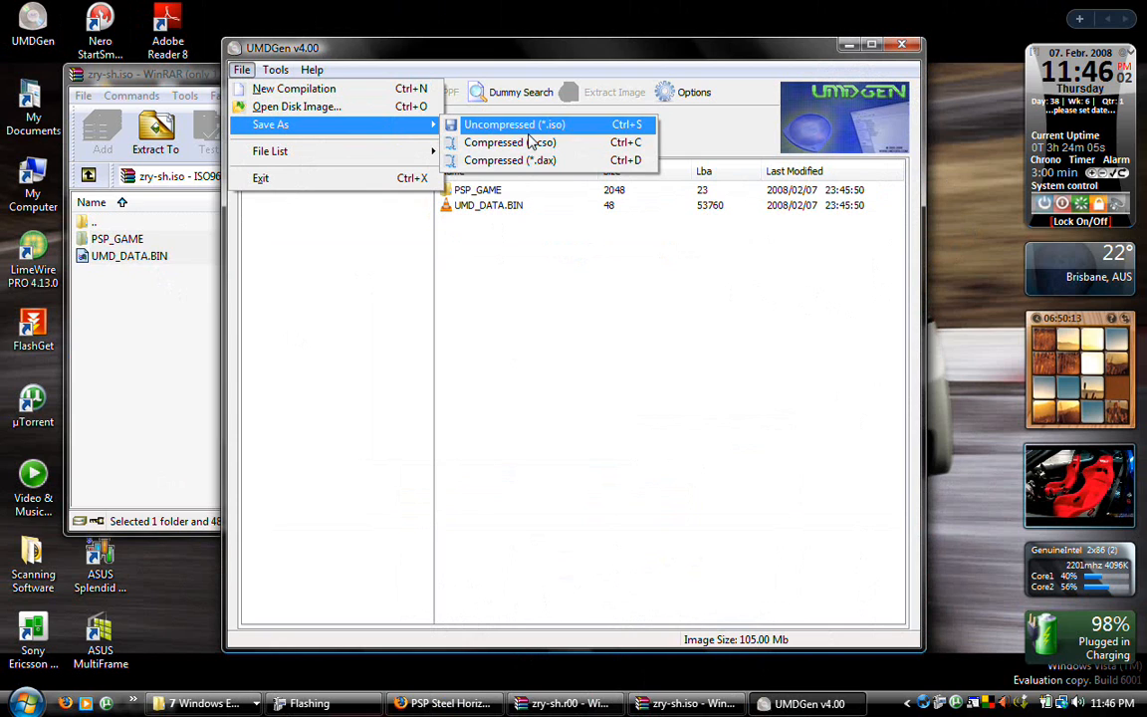
mouse_move(525, 161)
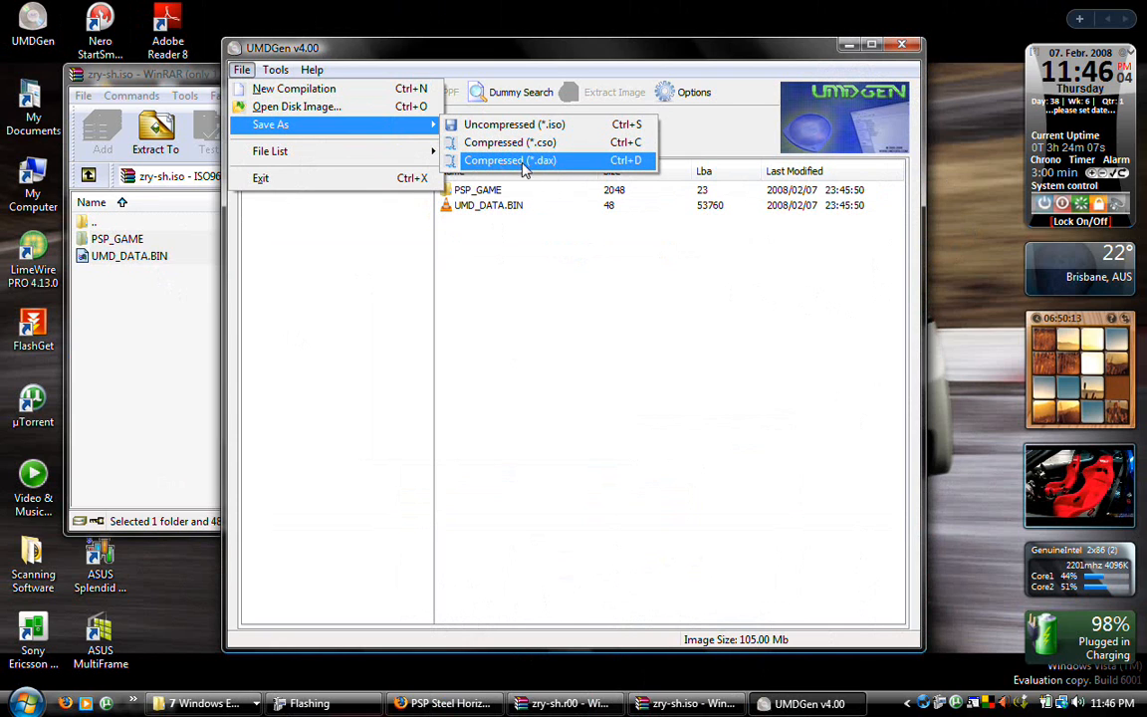
mouse_move(511, 142)
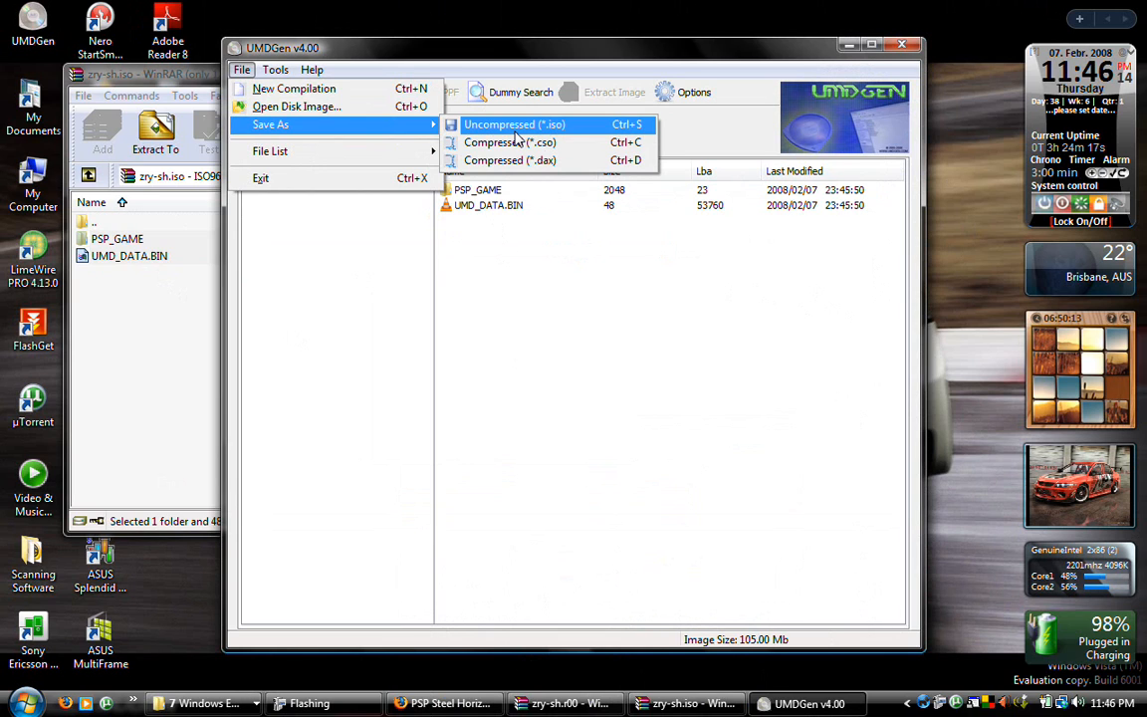
mouse_move(510, 142)
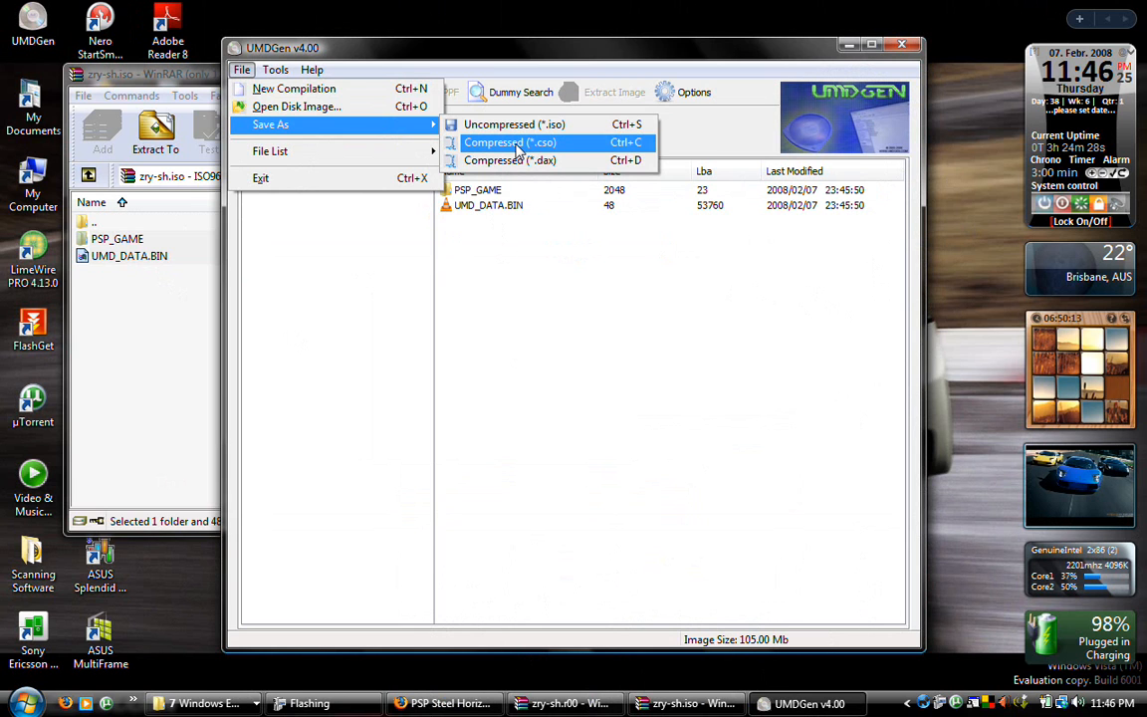
click(510, 143)
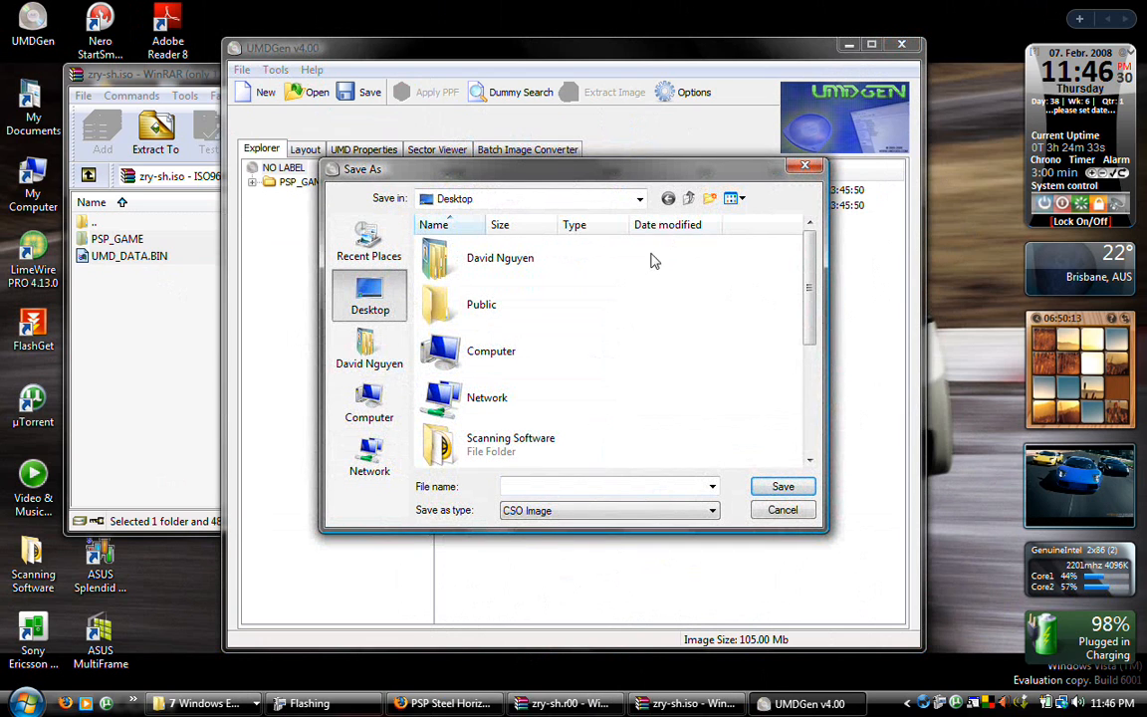
click(604, 486)
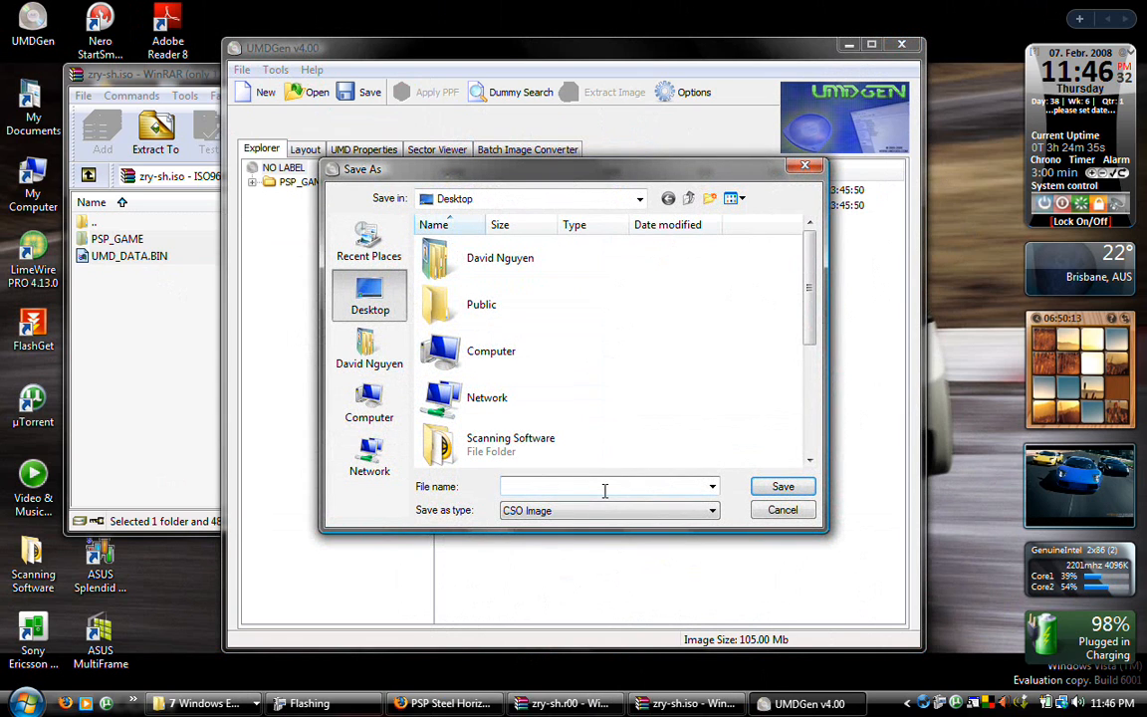
text(fsadfsa)
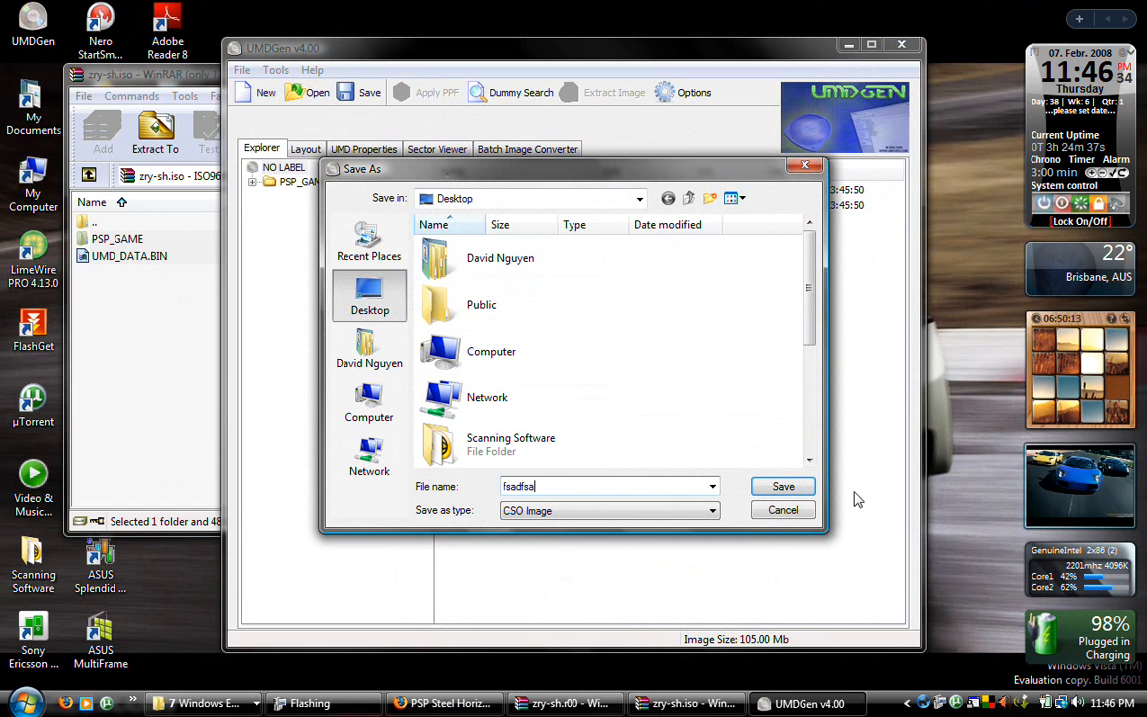
click(782, 485)
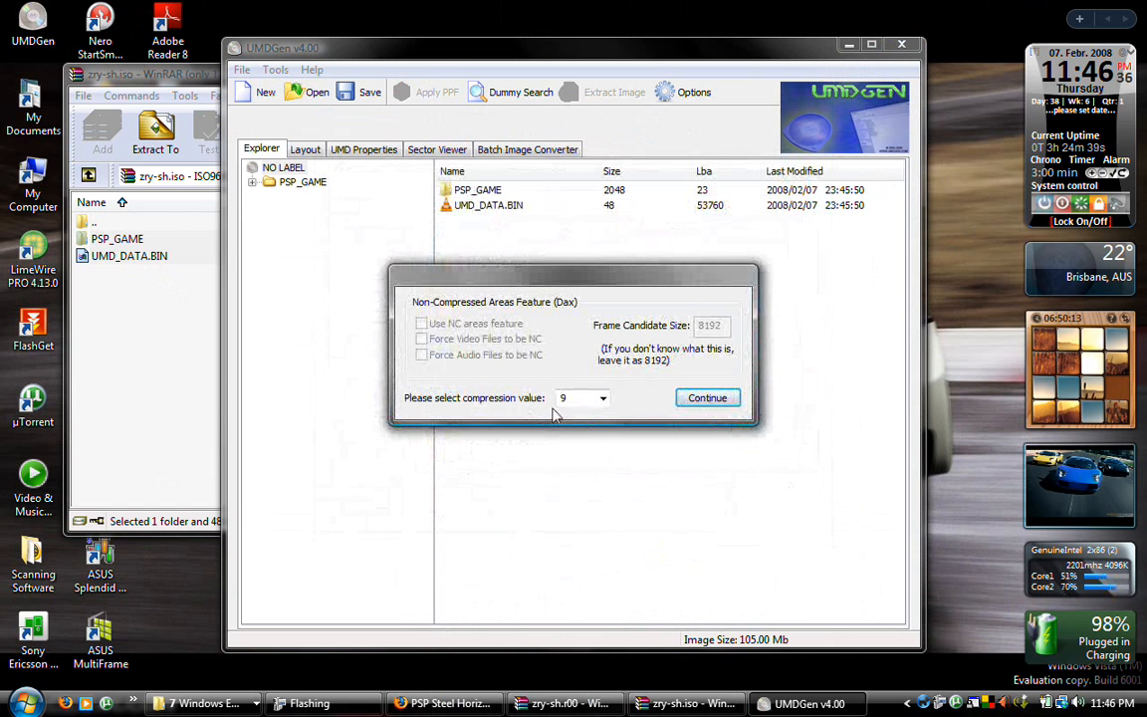
click(562, 398)
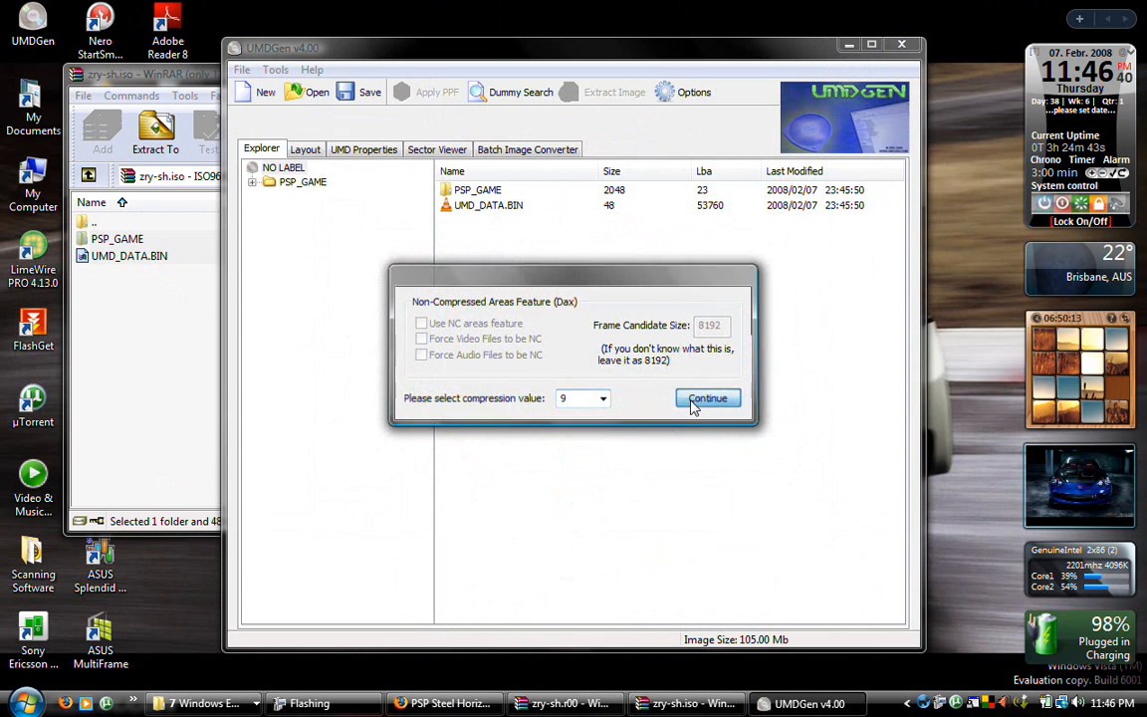
click(708, 398)
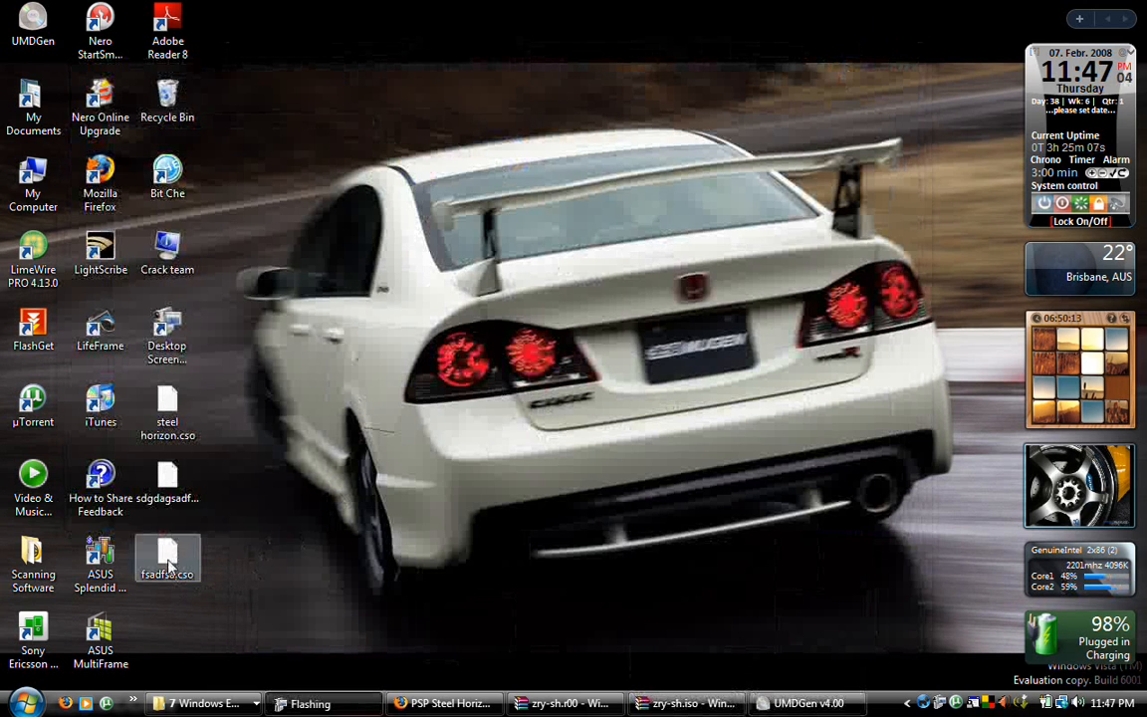
Move fsadfsa.cso to the top middle of the desktop and open Computer
drag(168, 558, 572, 180)
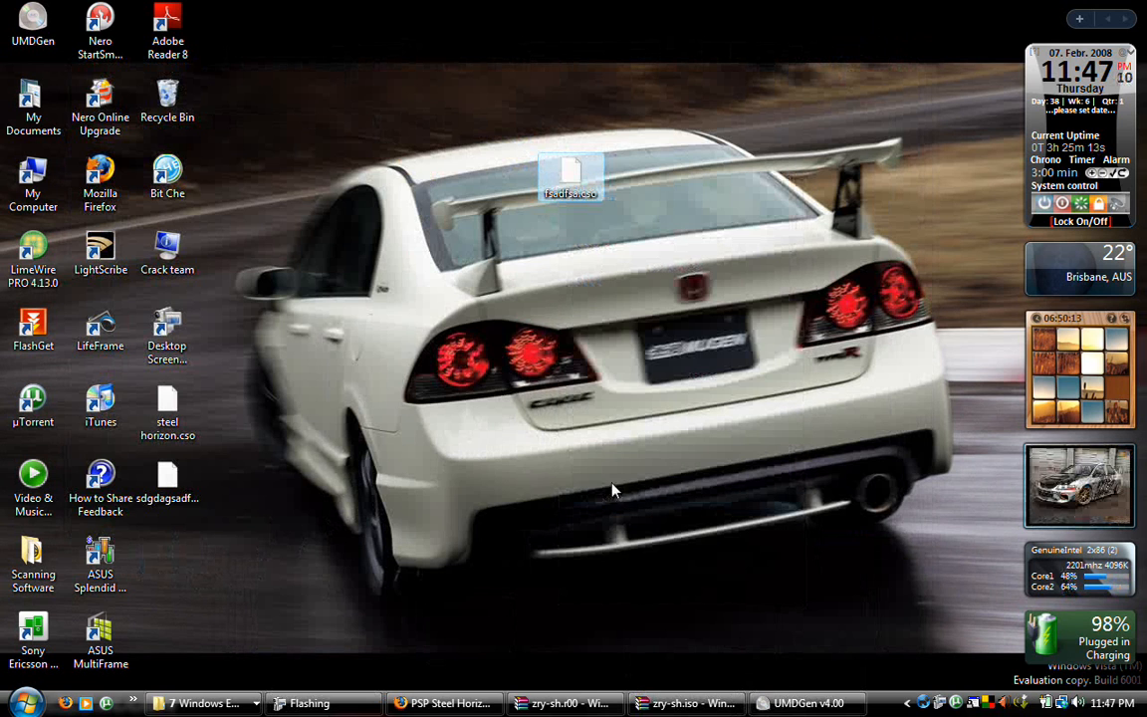
mouse_move(239, 364)
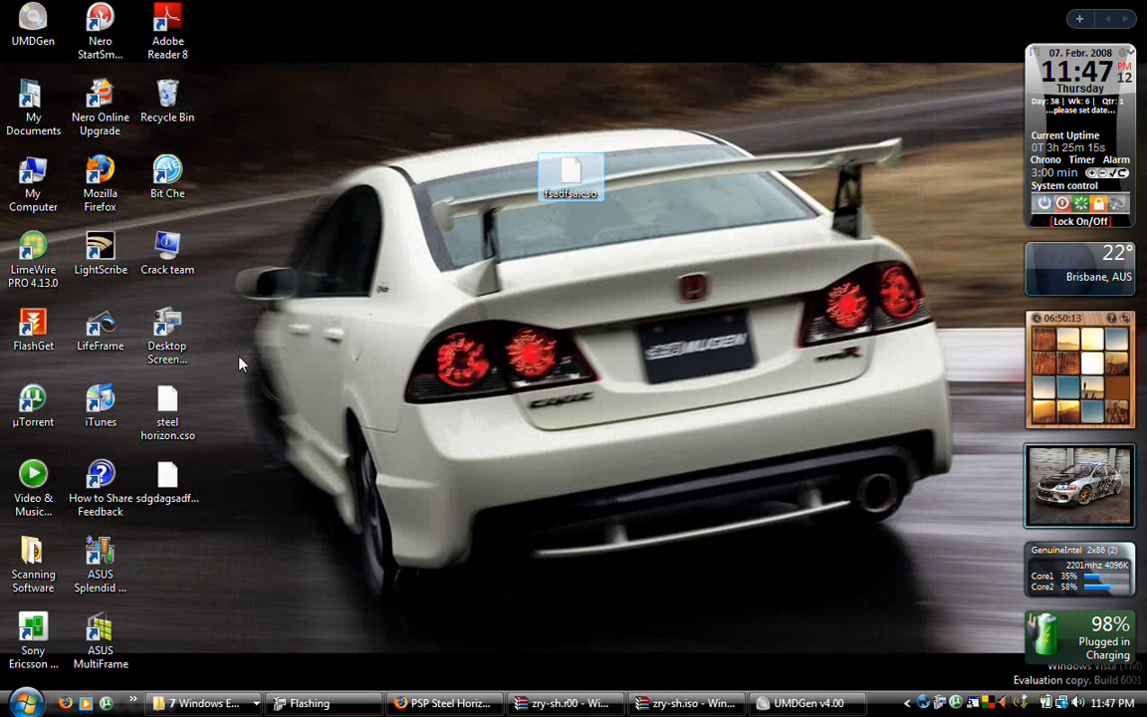
mouse_move(239, 358)
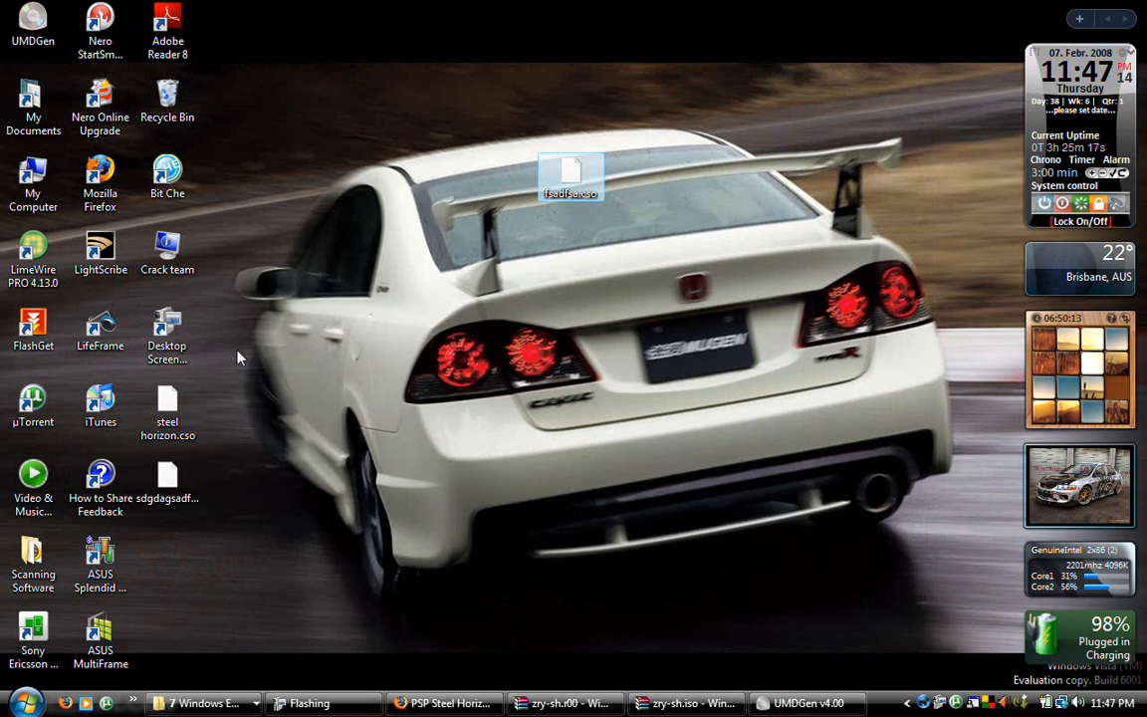
click(24, 703)
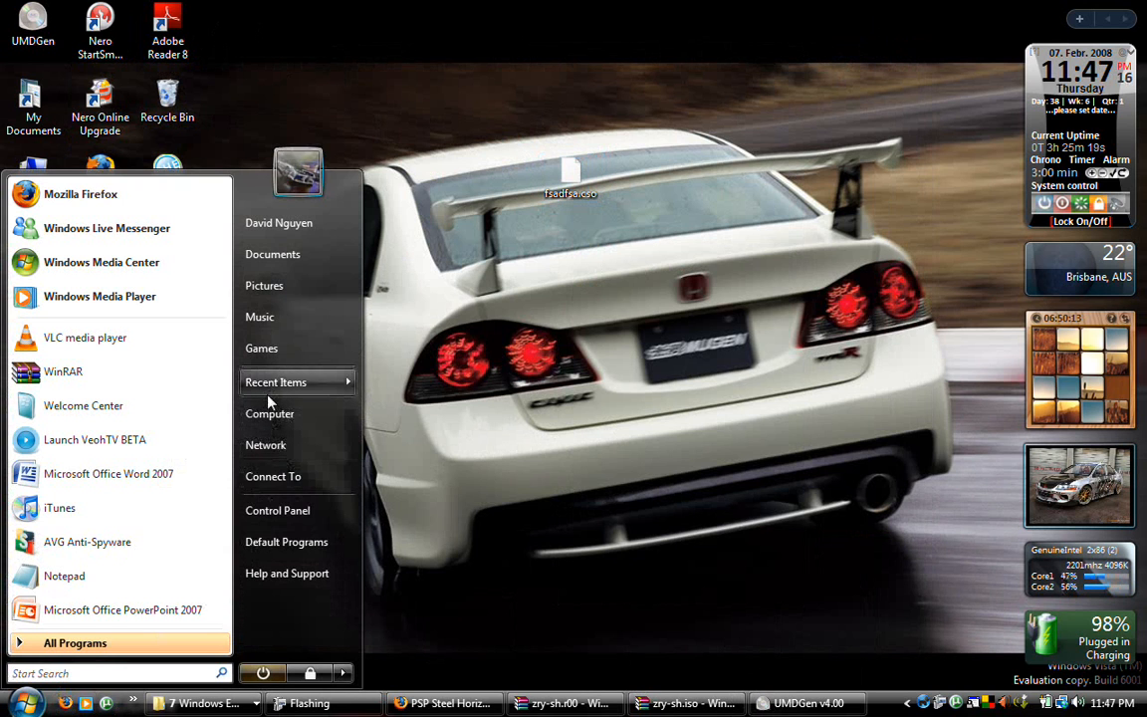
click(269, 413)
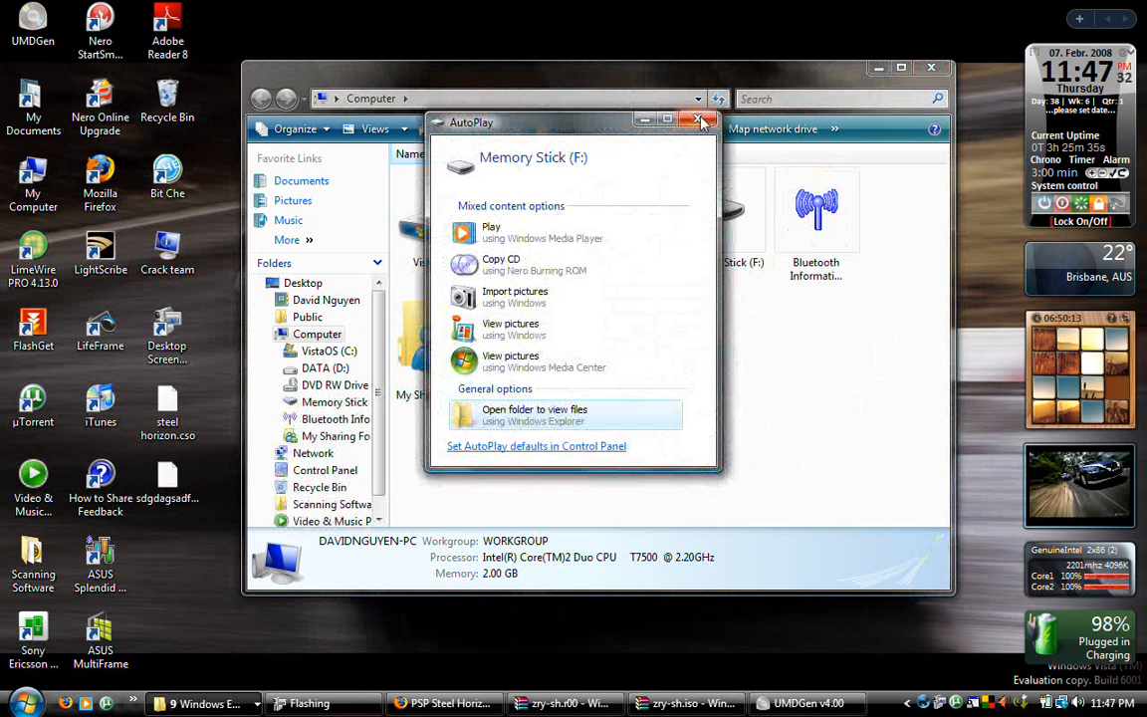
Dismiss autoplay, open the Memory Stick (F:) ISO folder, and paste fsadfsa.cso there
click(702, 120)
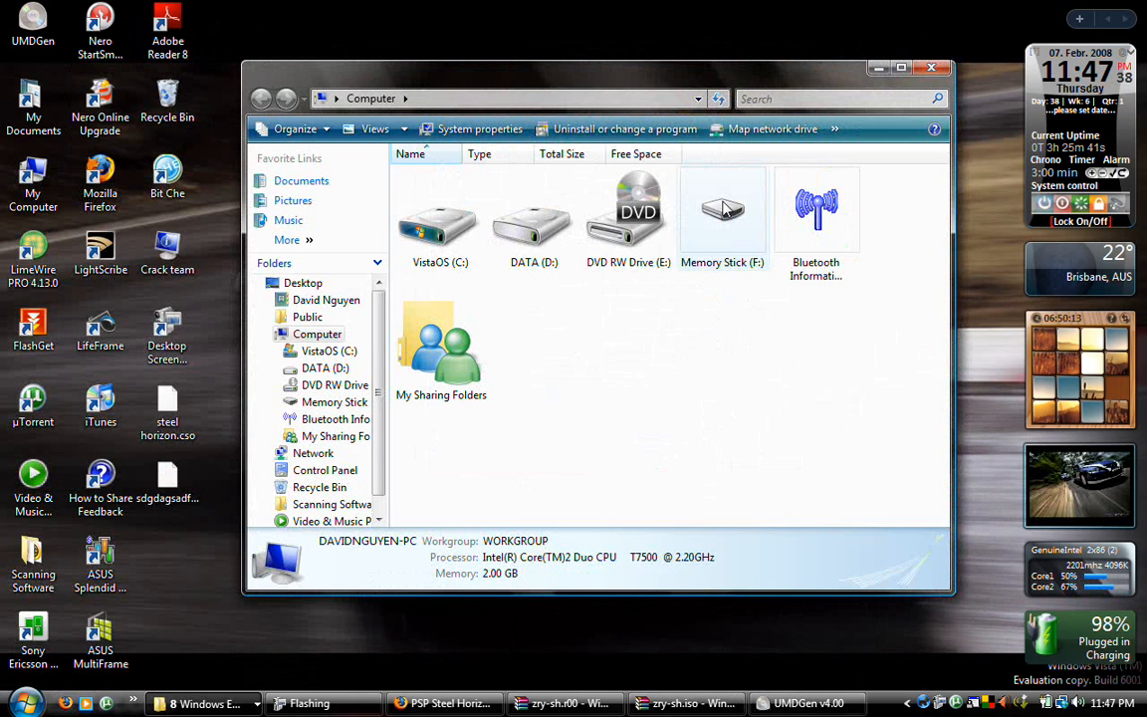
double_click(722, 215)
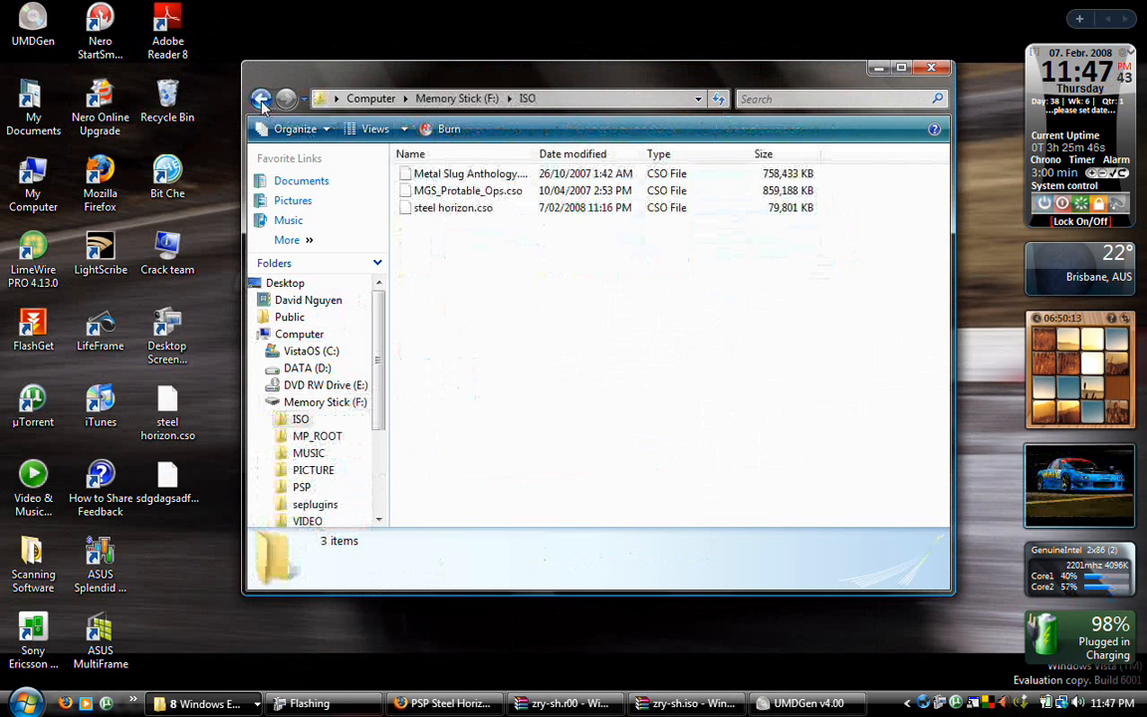
click(262, 99)
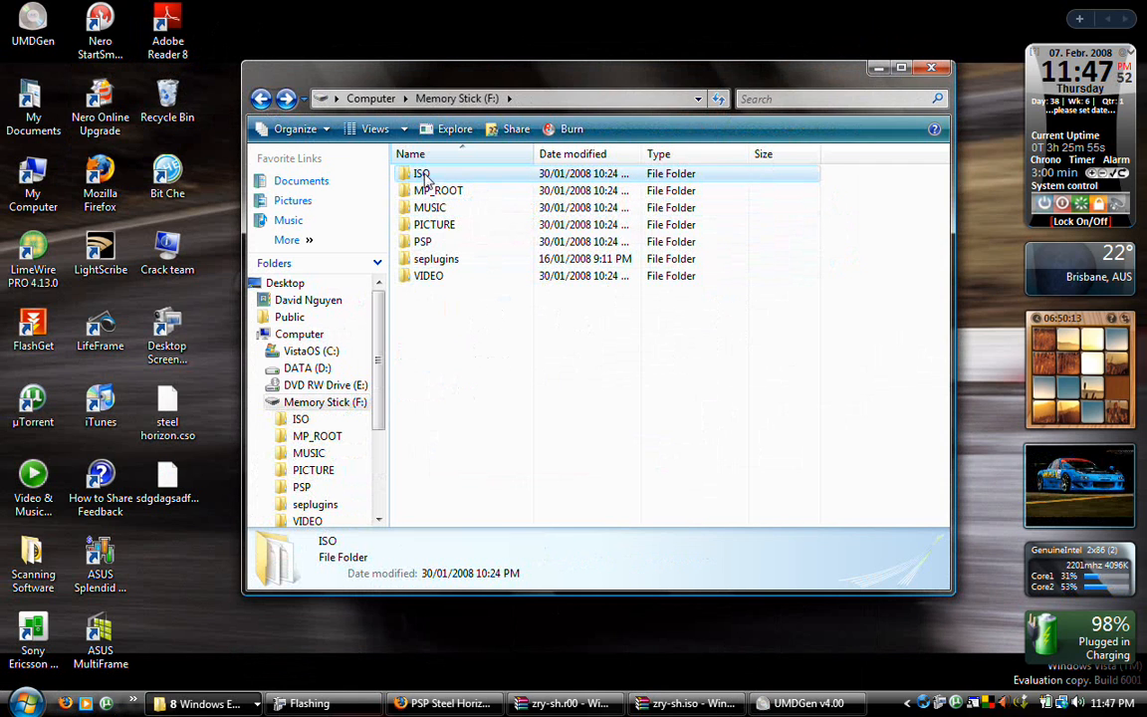
double_click(422, 173)
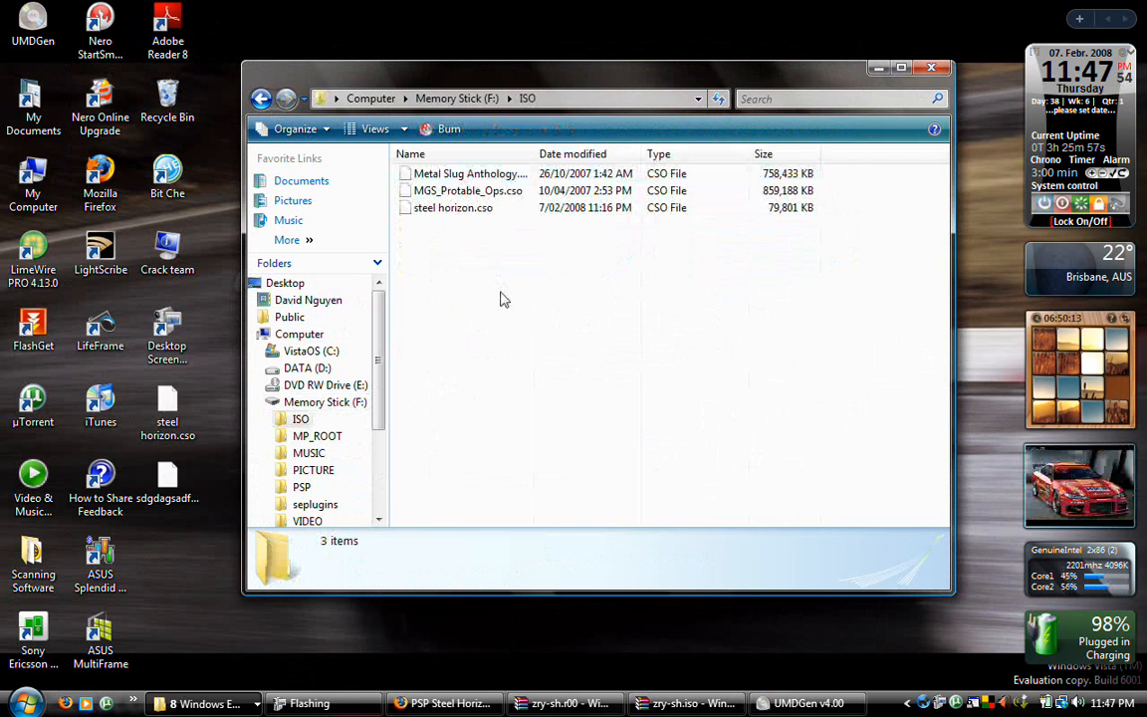
right_click(503, 299)
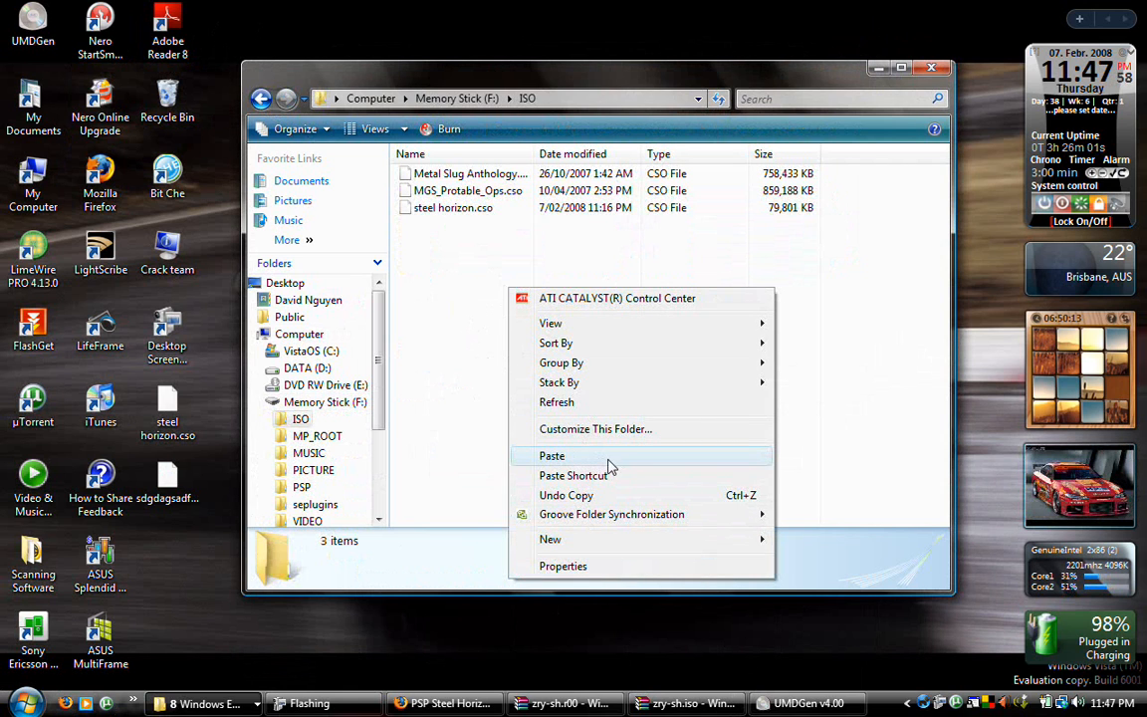
click(552, 455)
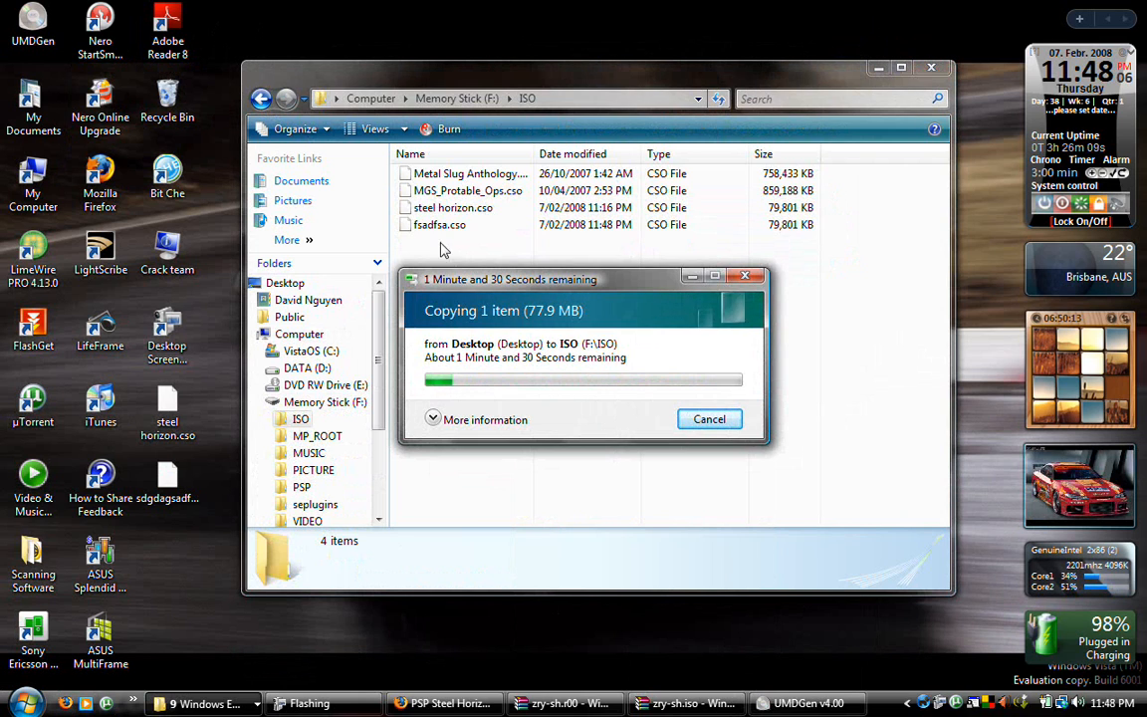
Cancel the fsadfsa.cso copy, return to Memory Stick (F:), and open DATA (D:) > PSP GAMES
click(709, 418)
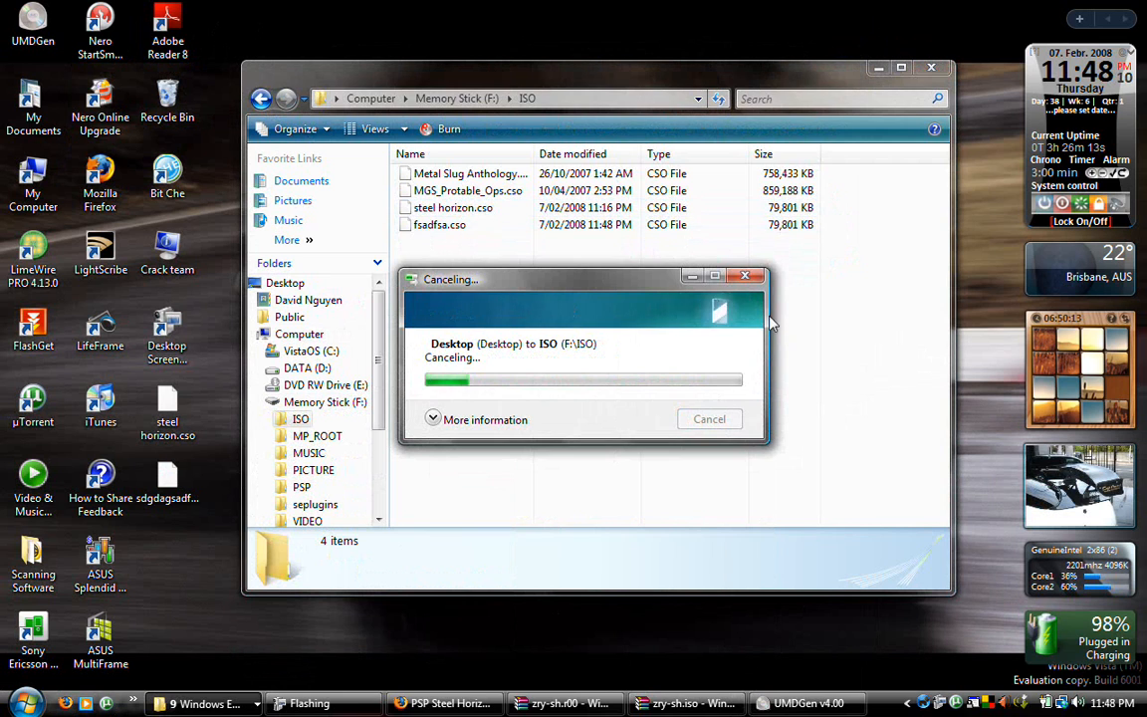
click(440, 224)
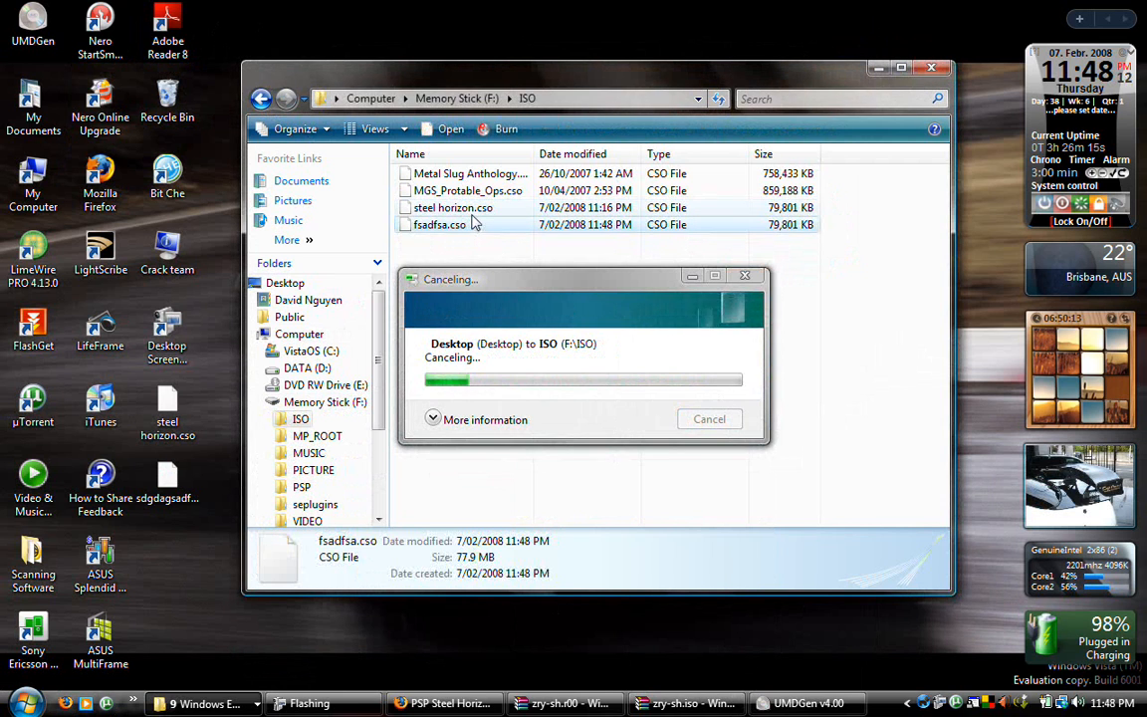
click(453, 208)
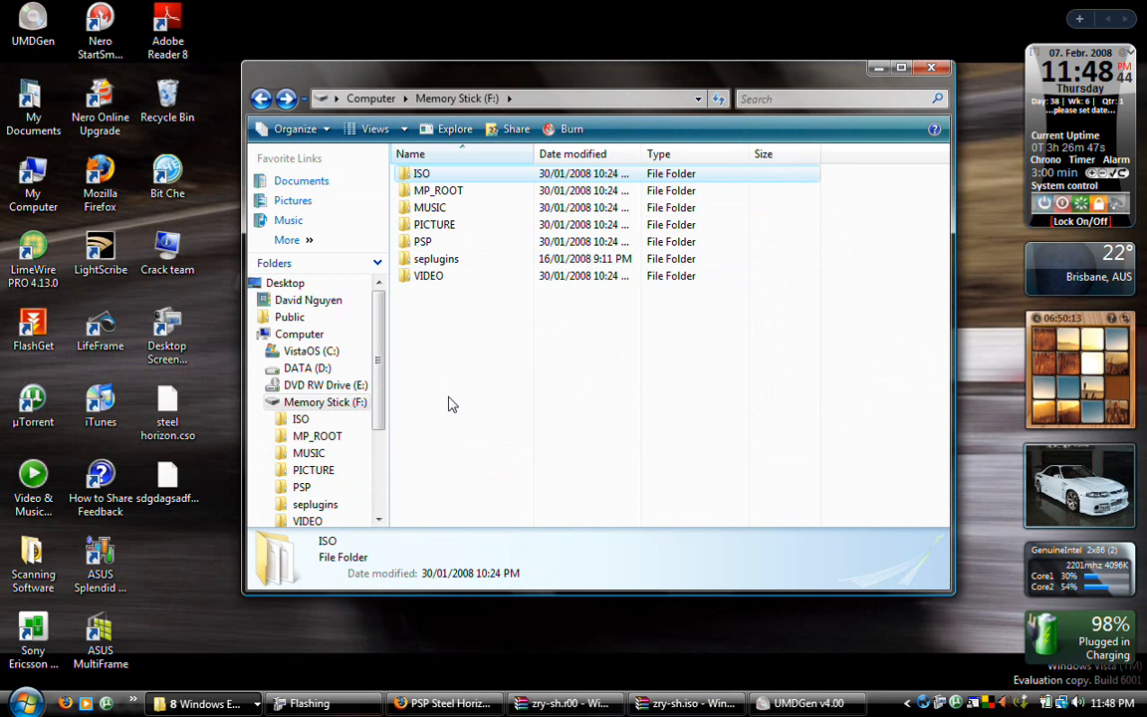
double_click(422, 241)
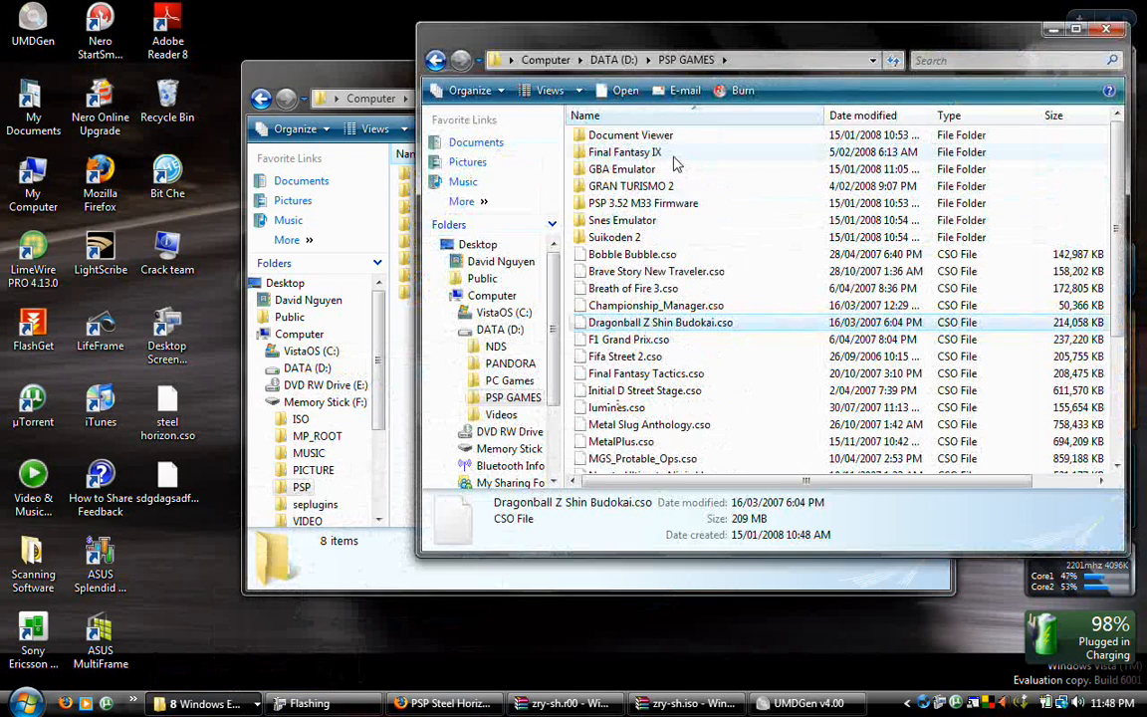
Inside Final Fantasy IX, check Disc1of4's contents and copy the Final Fantasy IX [Disc1of4] folder
double_click(624, 151)
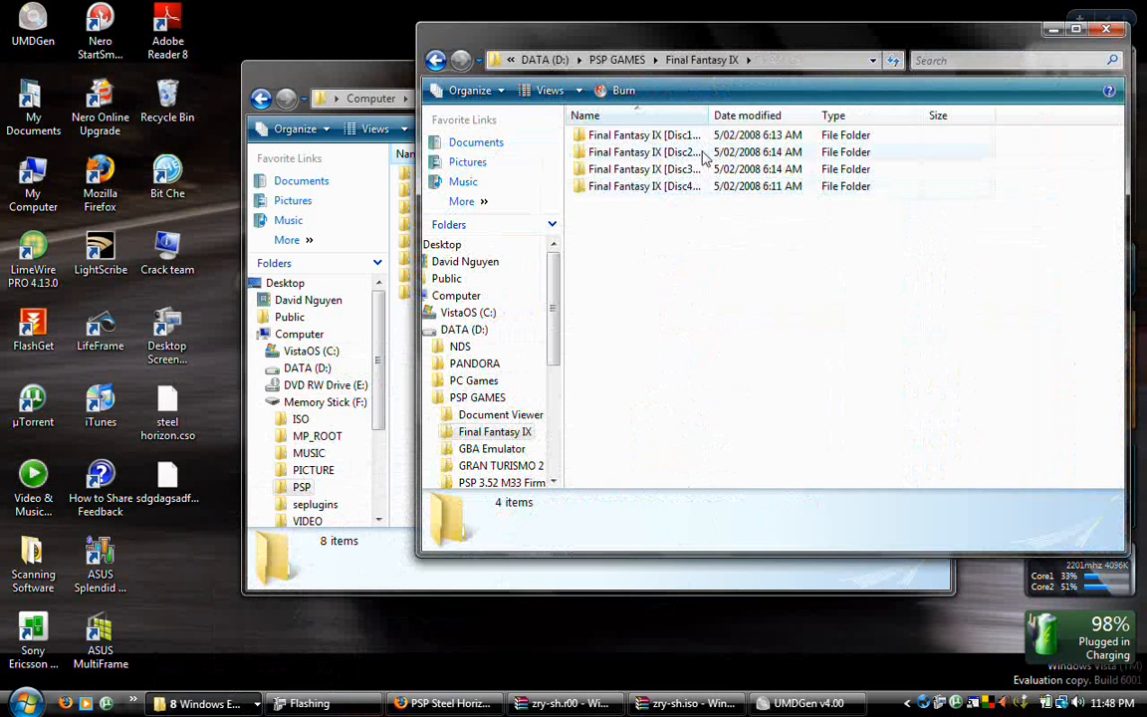
click(644, 135)
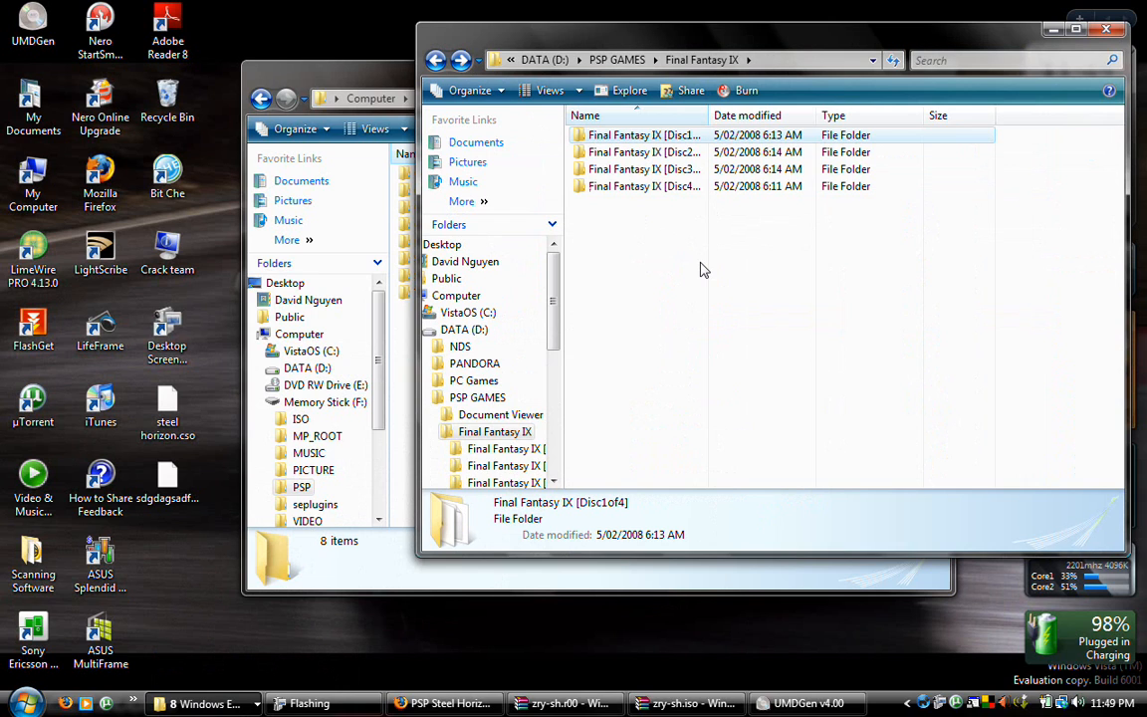
mouse_move(643, 153)
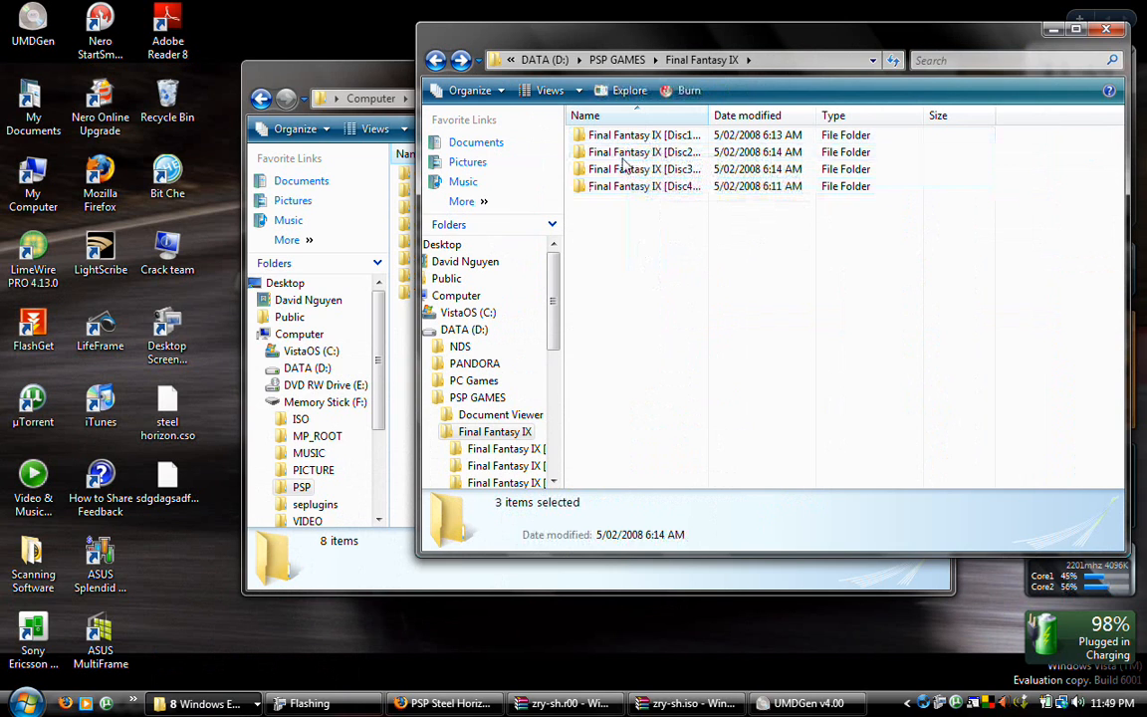
double_click(645, 134)
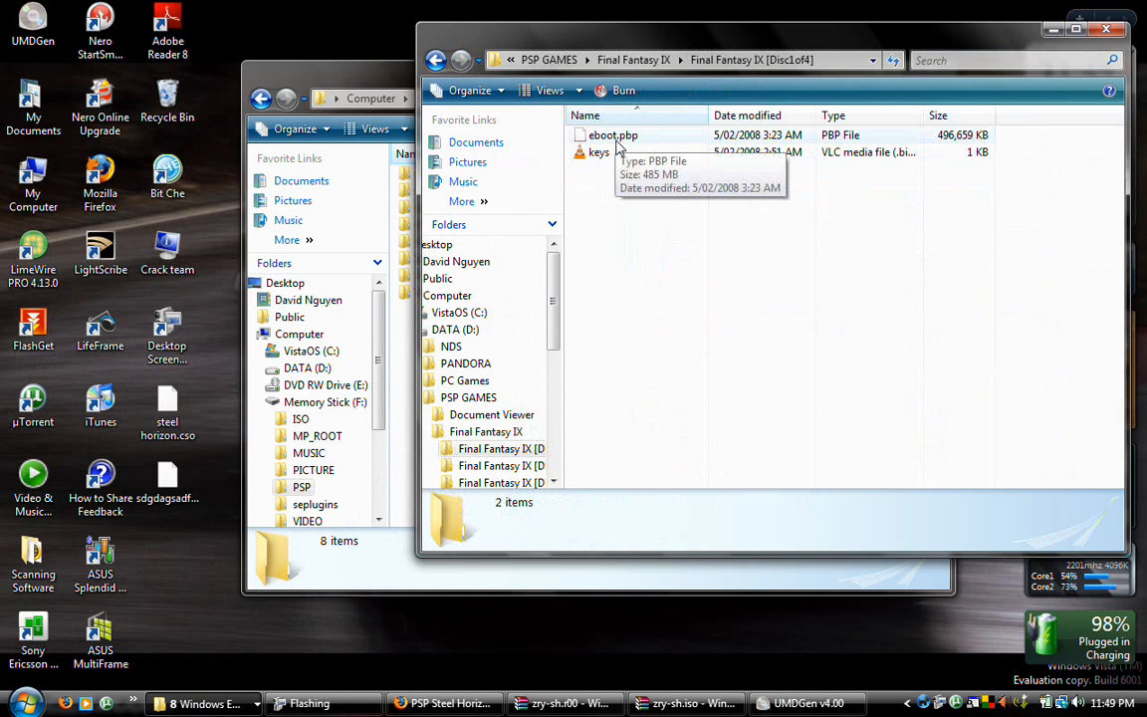
mouse_move(619, 171)
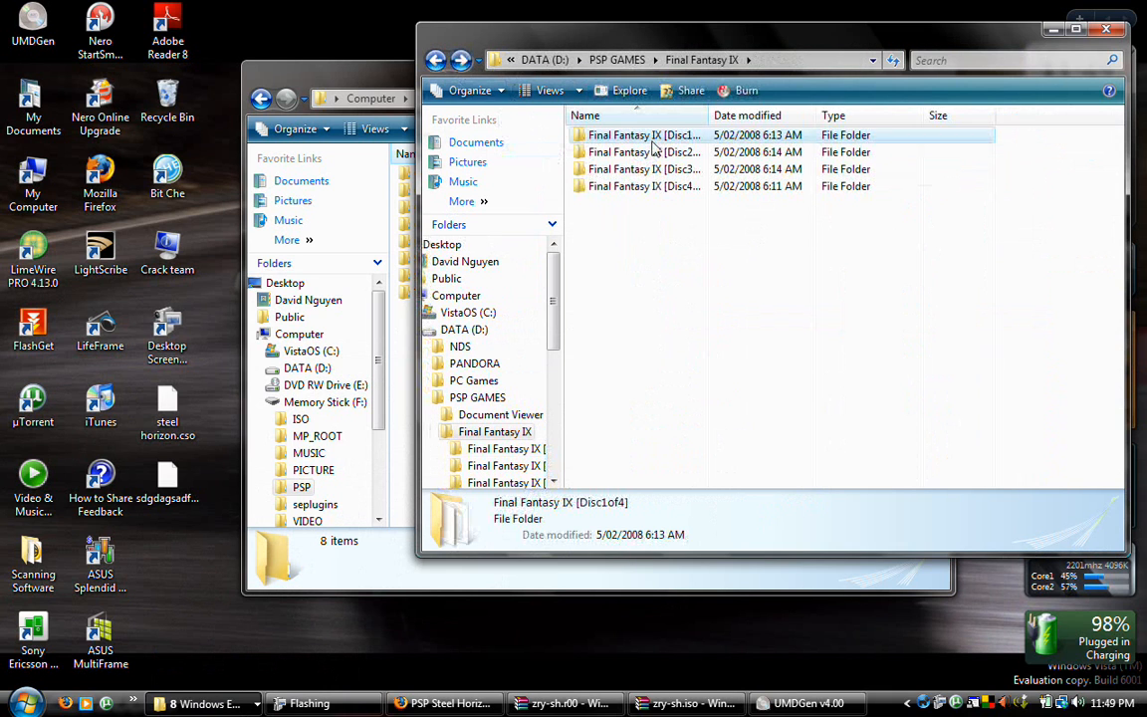
right_click(645, 135)
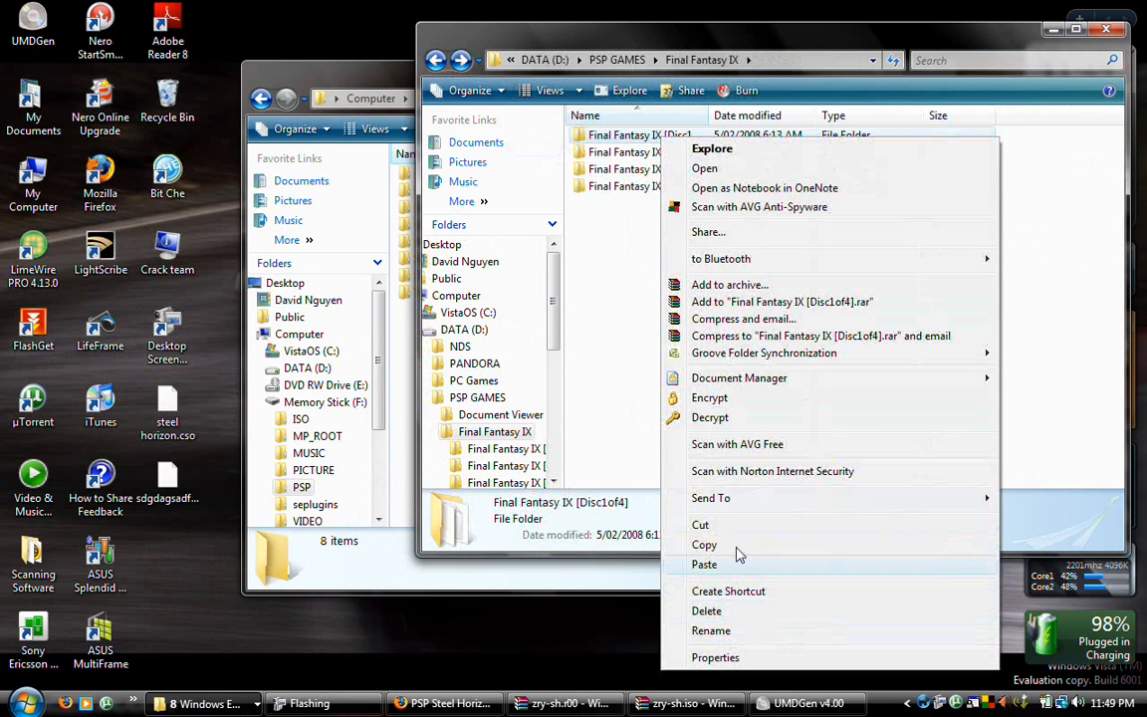
click(727, 523)
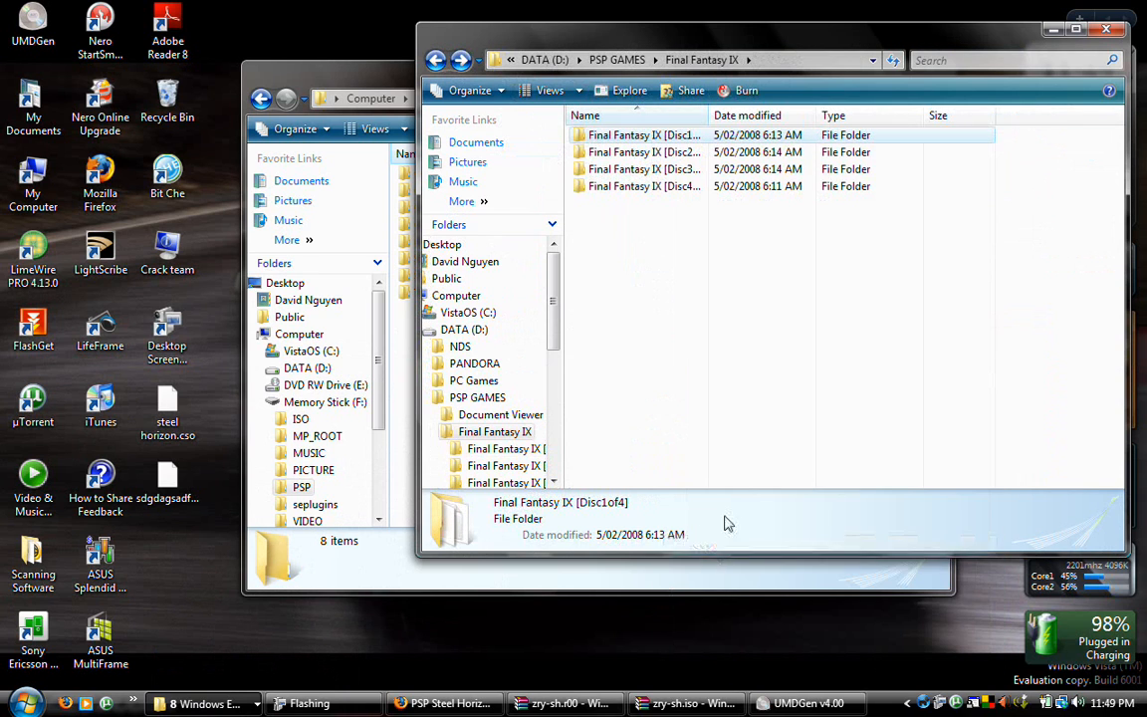
double_click(644, 135)
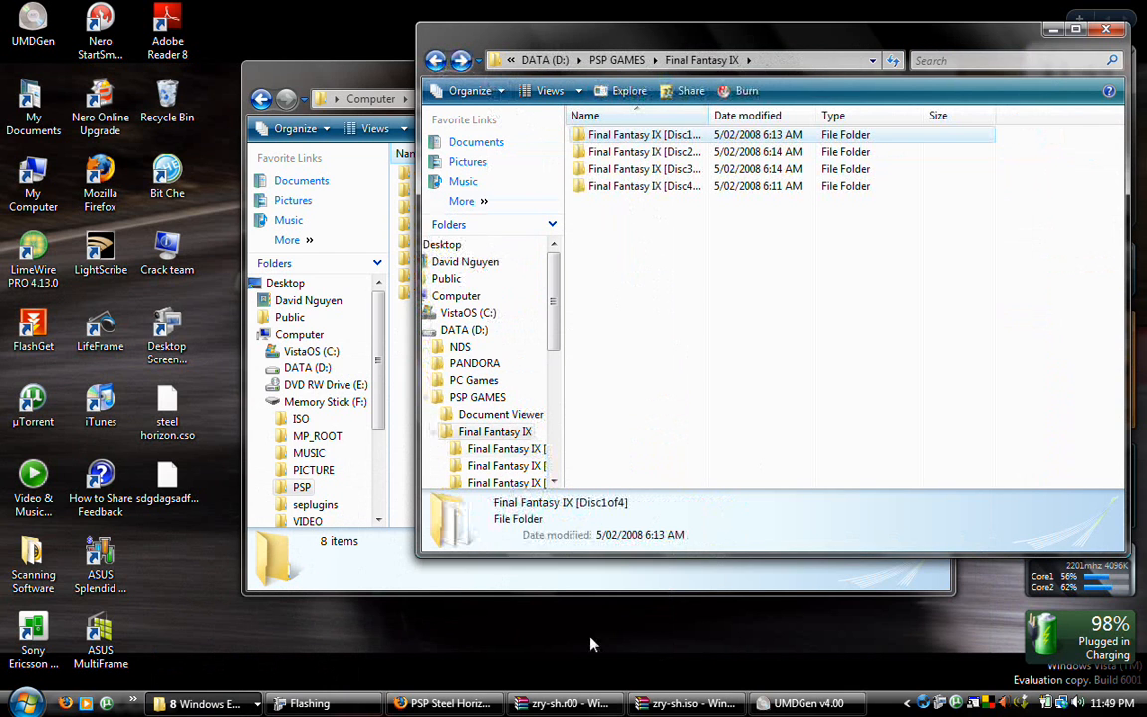
click(22, 703)
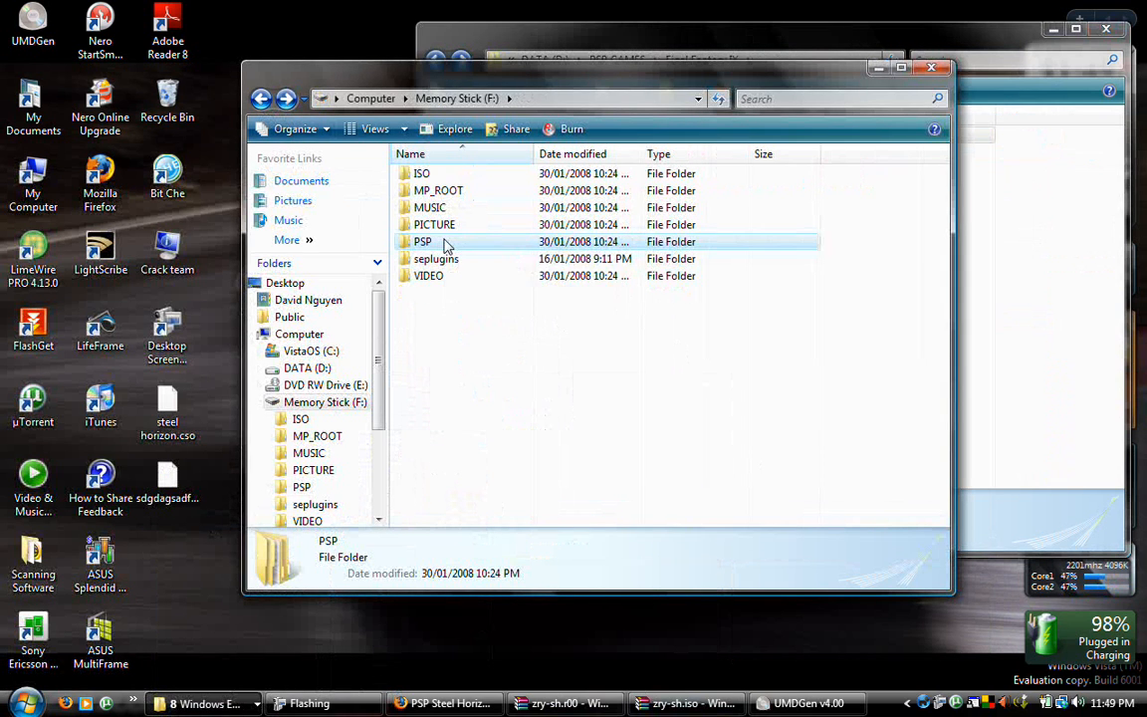
Open the memory stick's PSP > GAME folder to check for the Final Fantasy IX disc folder
double_click(422, 241)
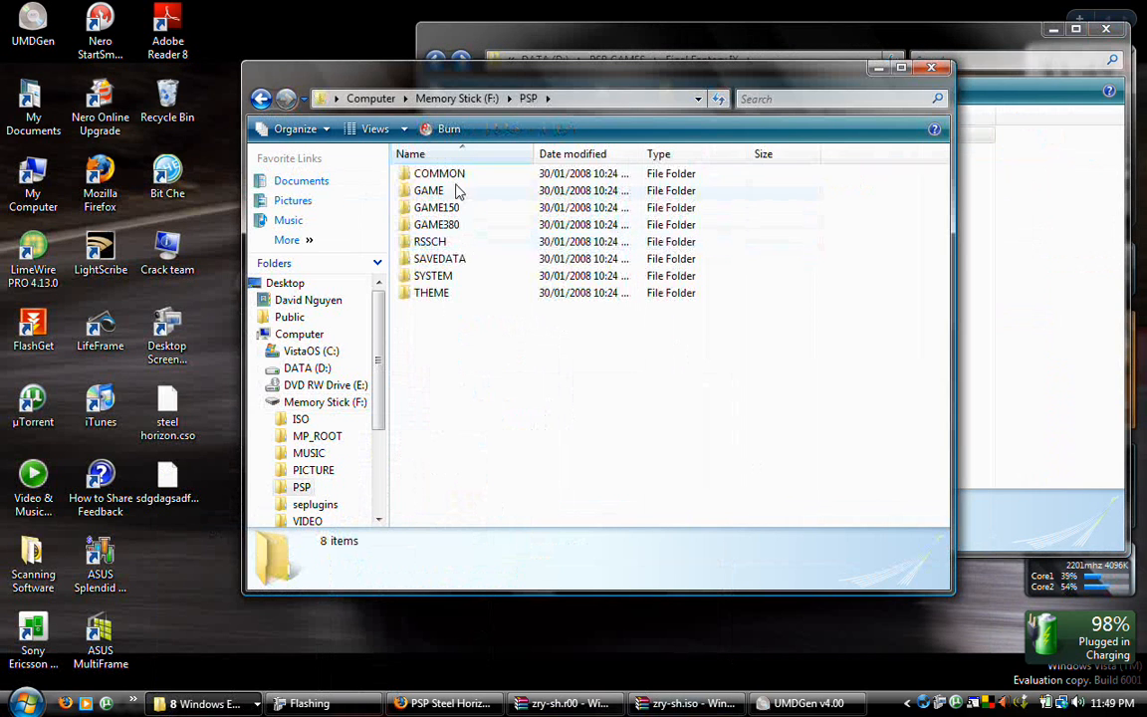
mouse_move(429, 190)
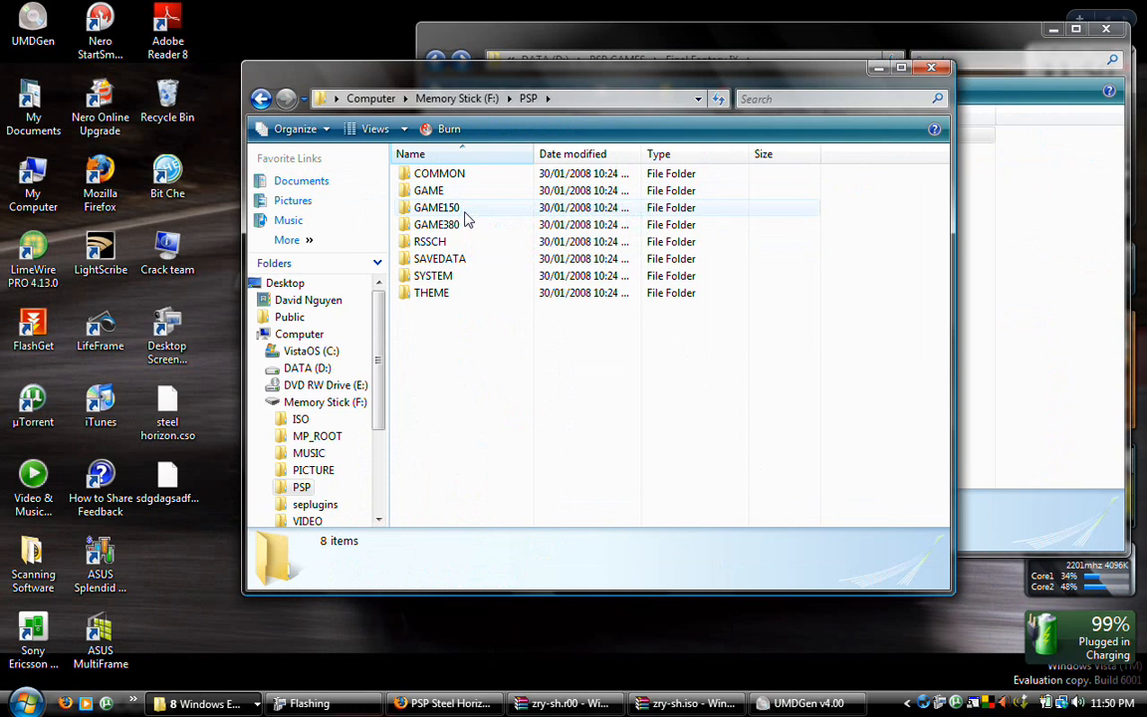
mouse_move(436, 207)
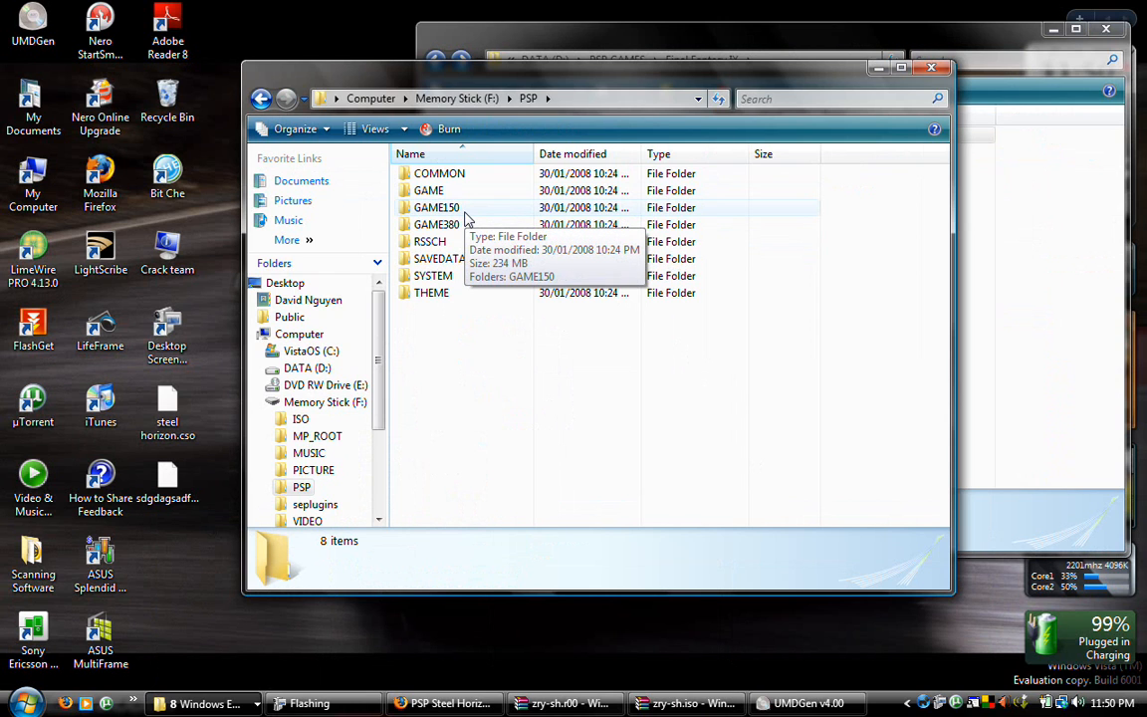
double_click(428, 190)
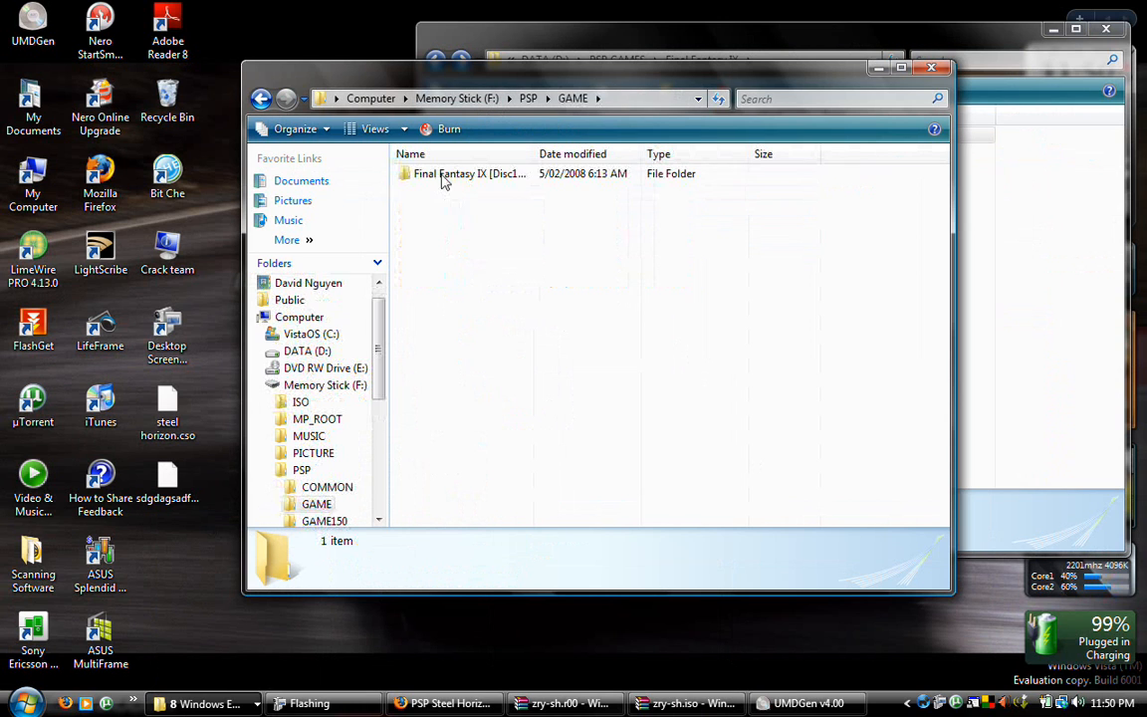
right_click(473, 365)
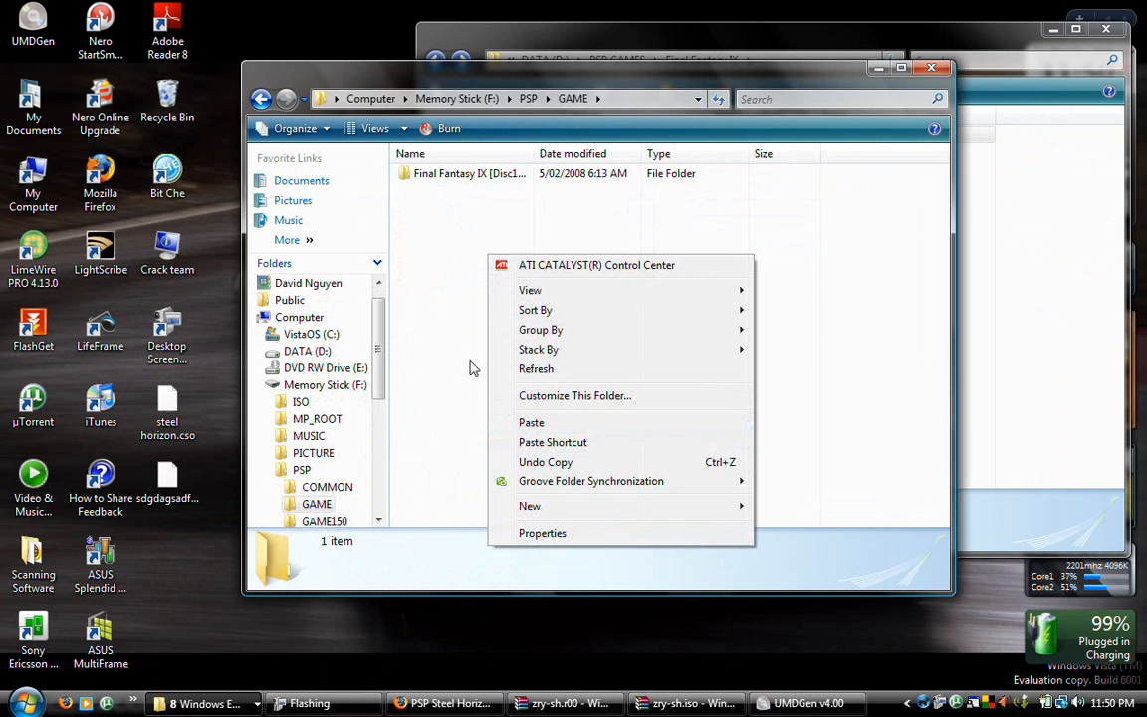
mouse_move(449, 254)
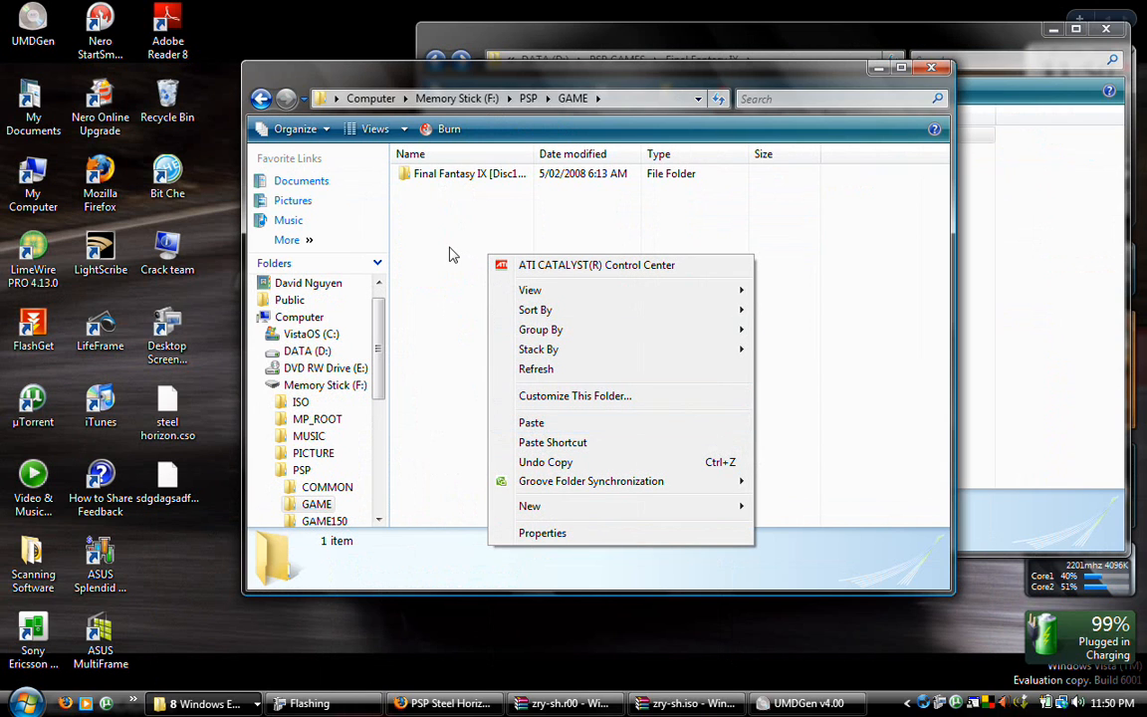
click(453, 254)
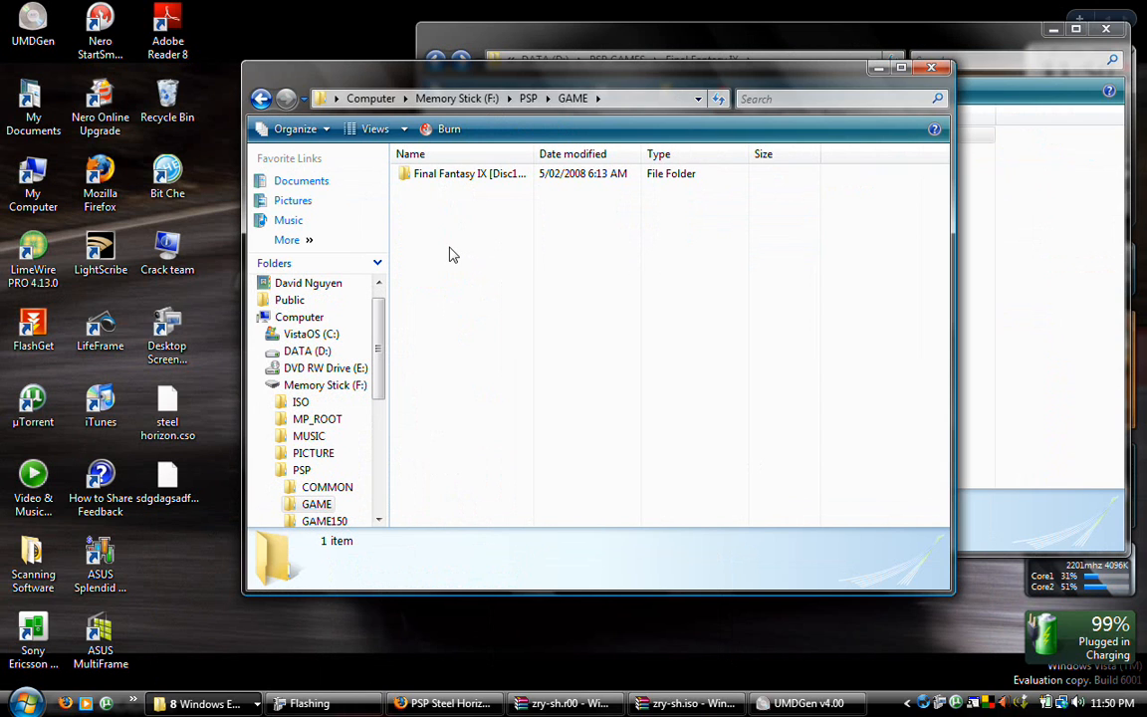
mouse_move(526, 572)
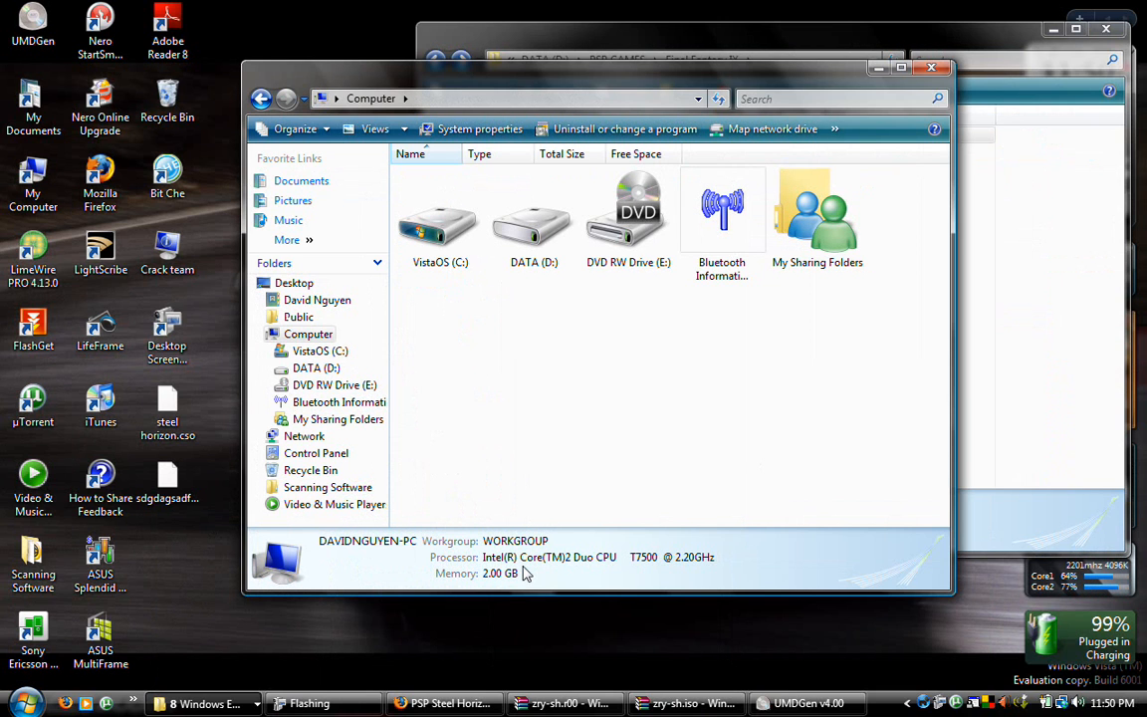
Launch ASUS LifeFrame from its desktop icon and hold the PSP up to the webcam
double_click(99, 328)
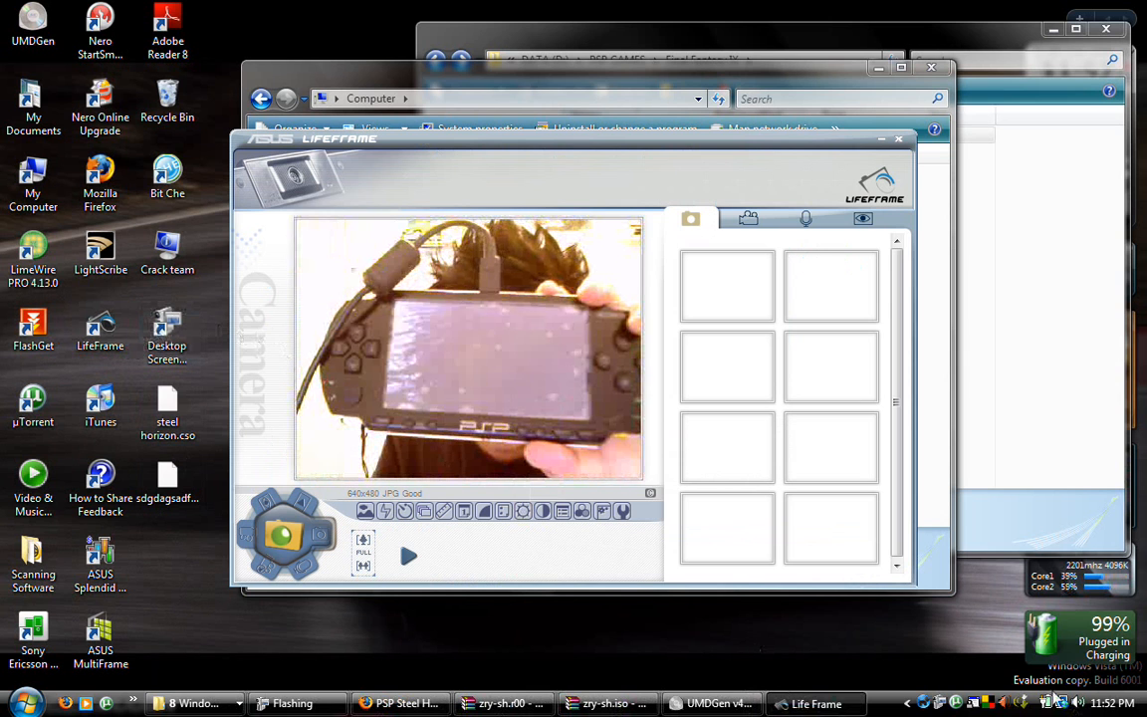
right_click(924, 702)
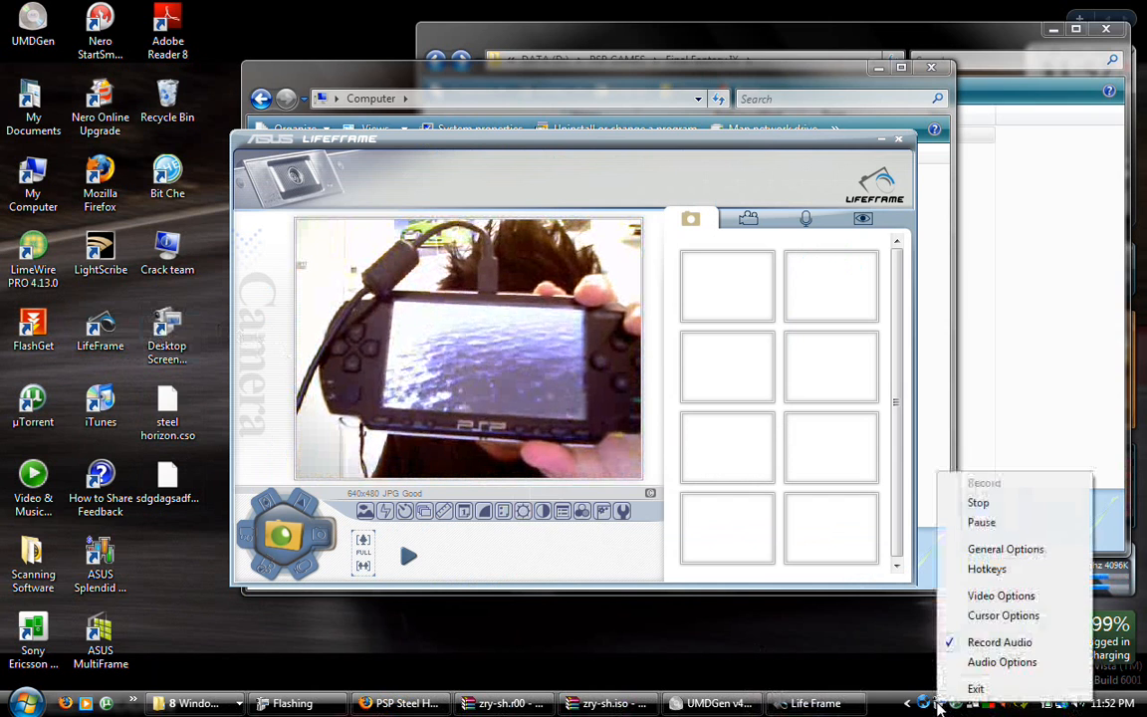